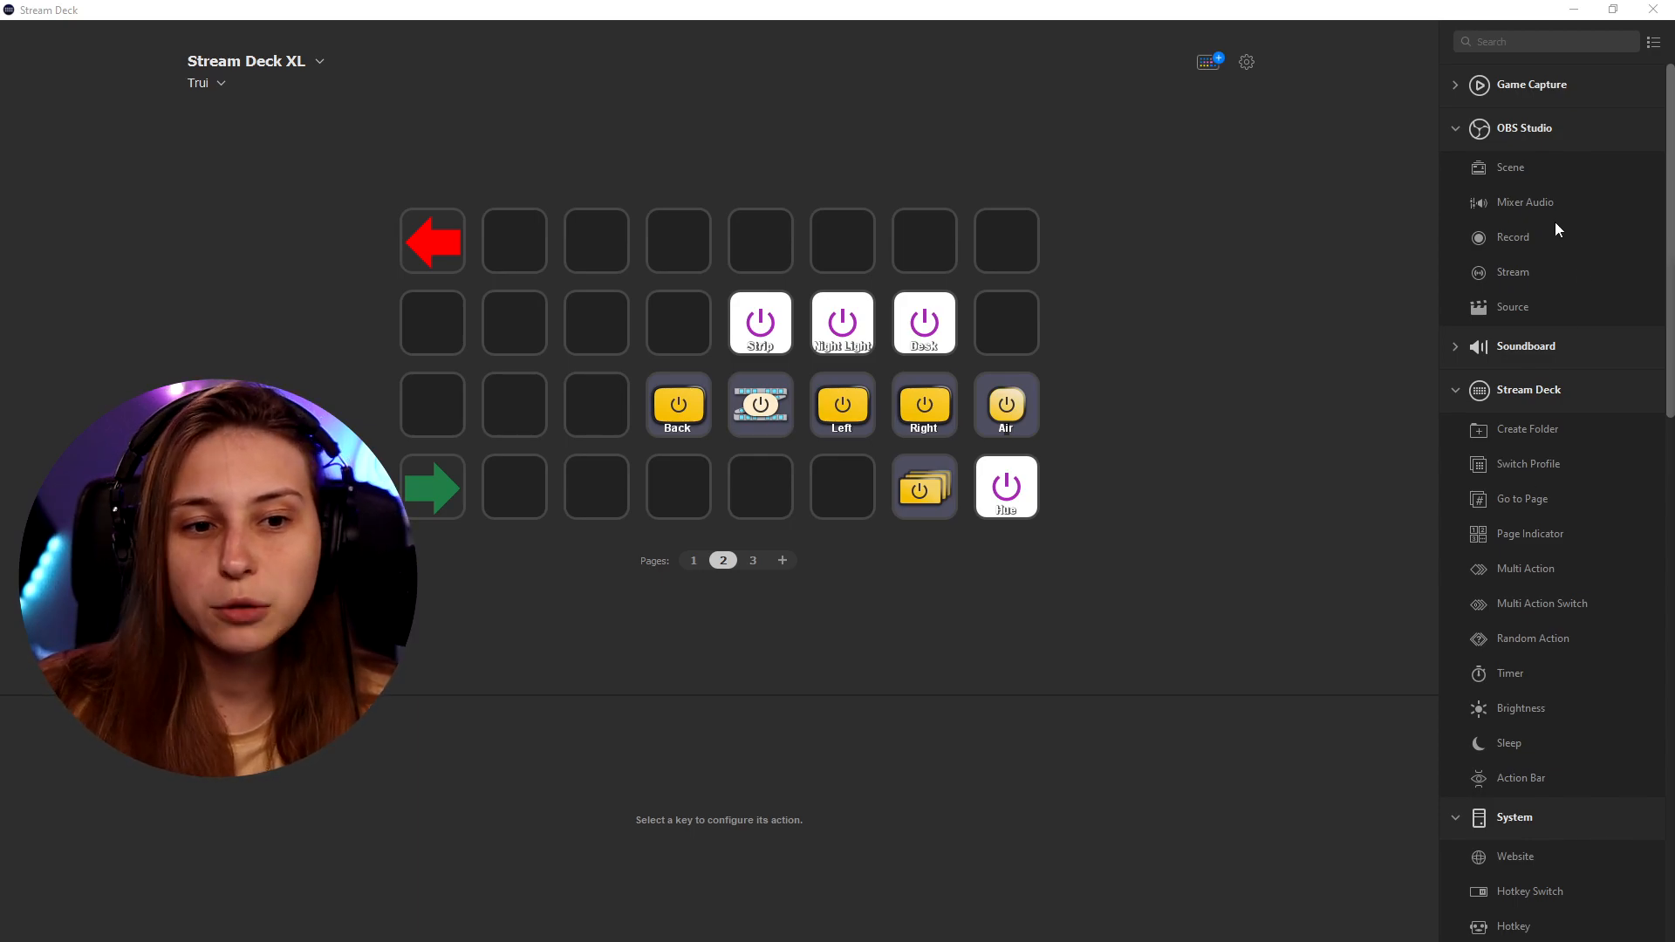
mouse_move(1553, 306)
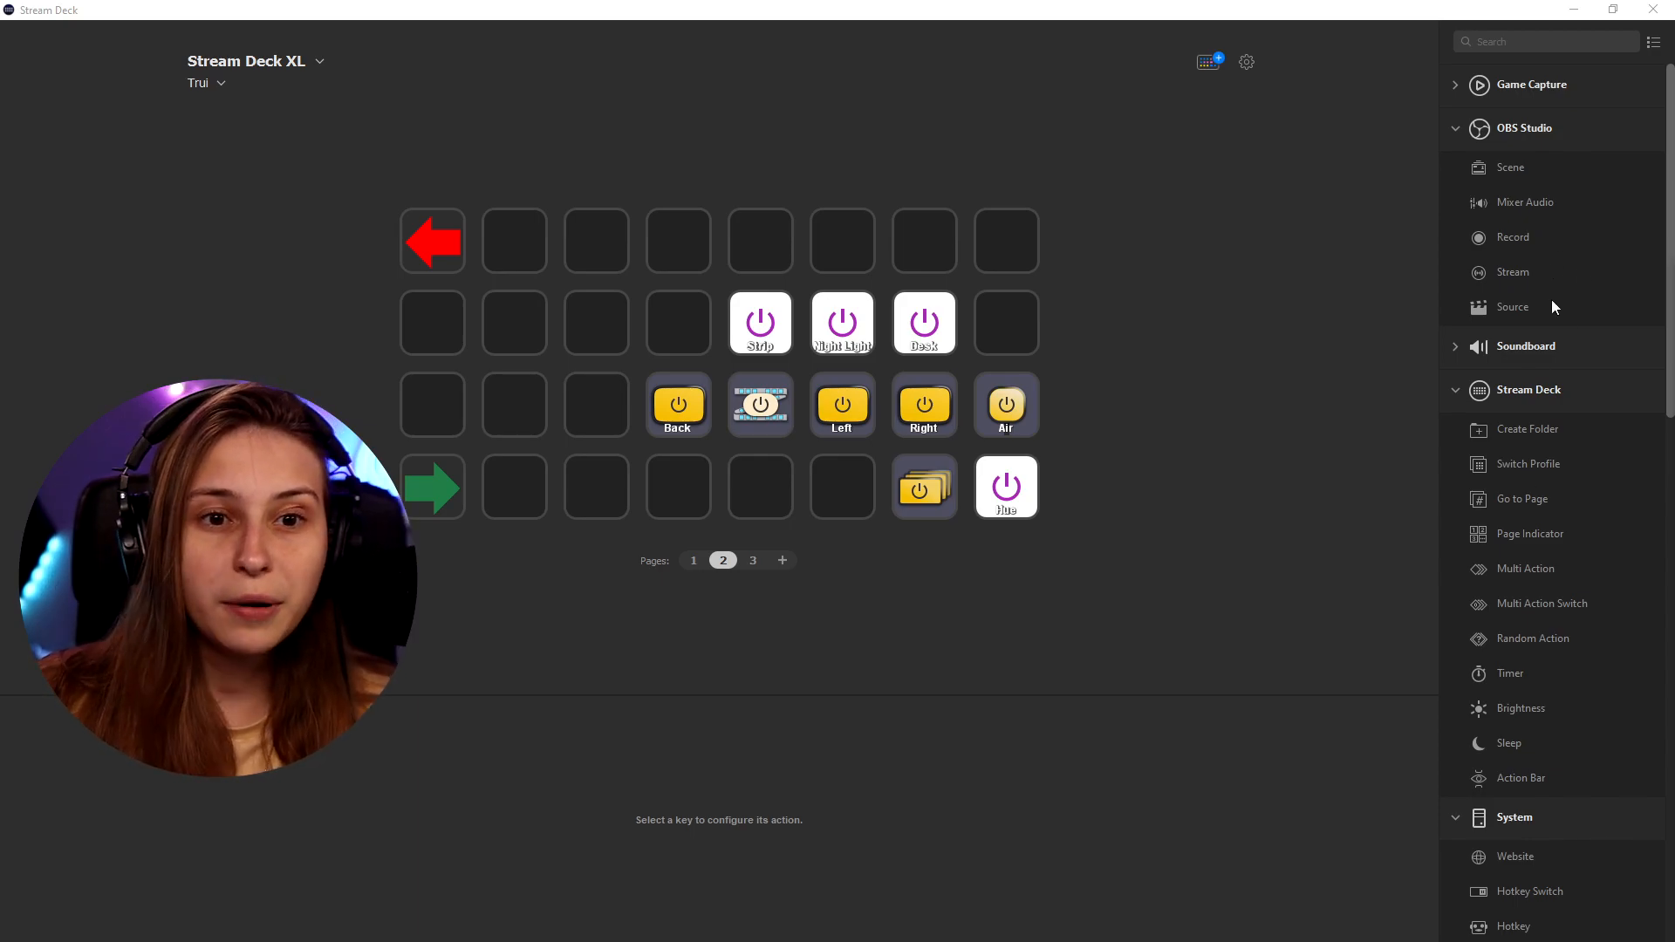
- Start installing the Stream Deck 5.3 update from the update notification
click(1246, 62)
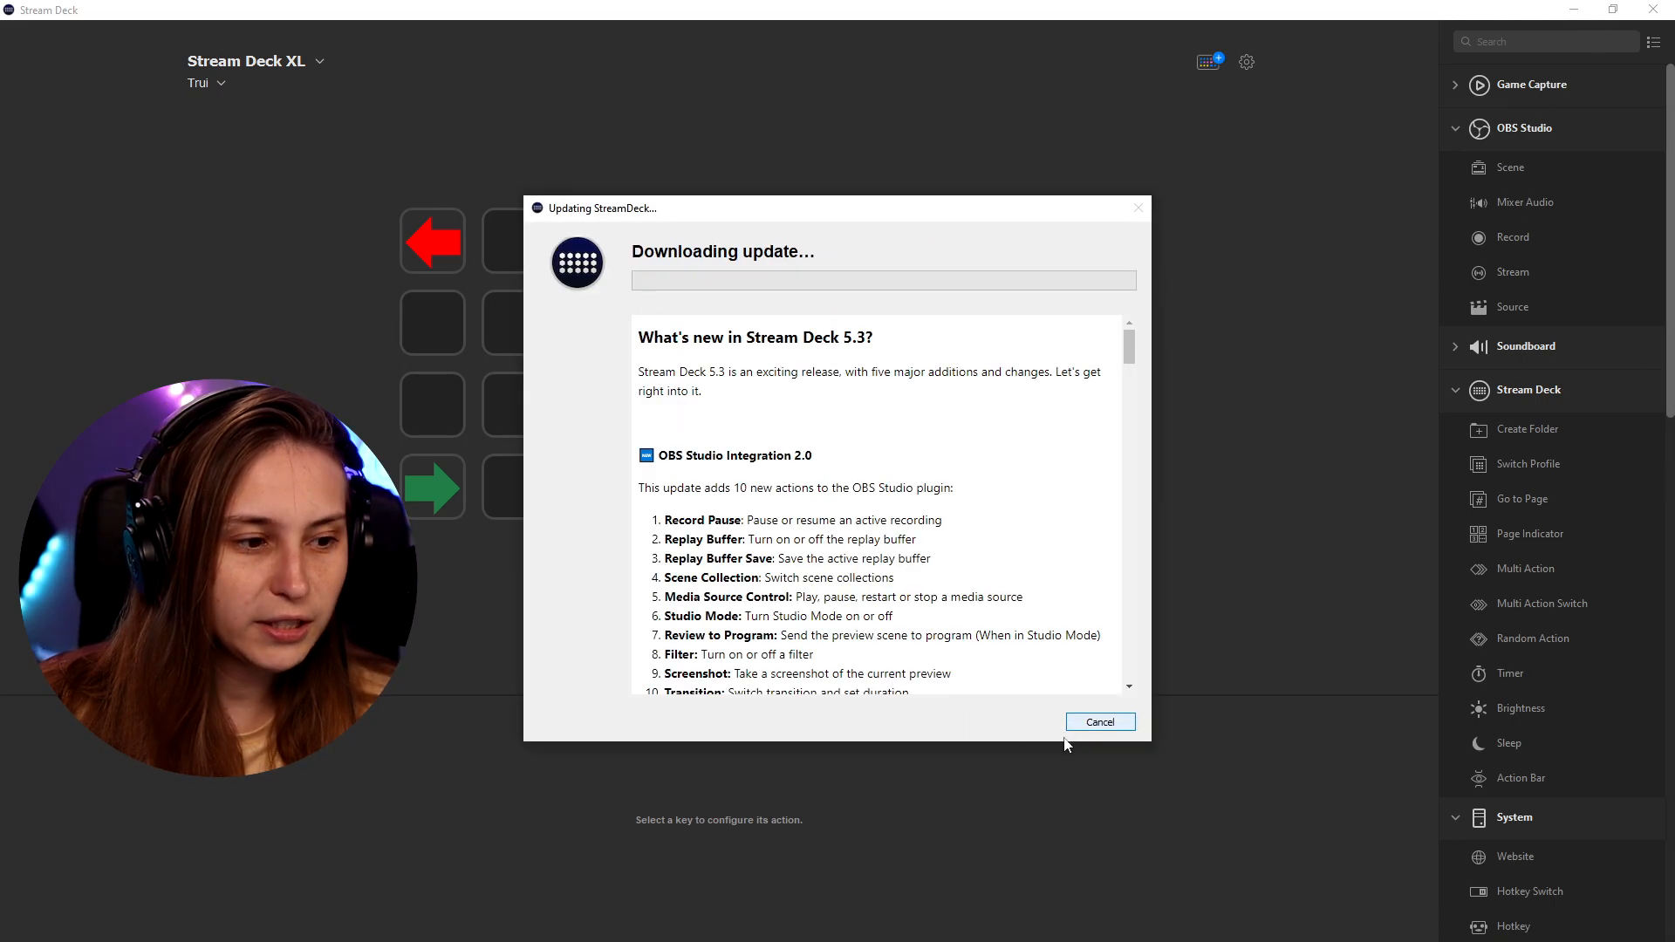
- Finish the update, browse the OBS Studio actions, and delete the Record Pause key
click(1099, 721)
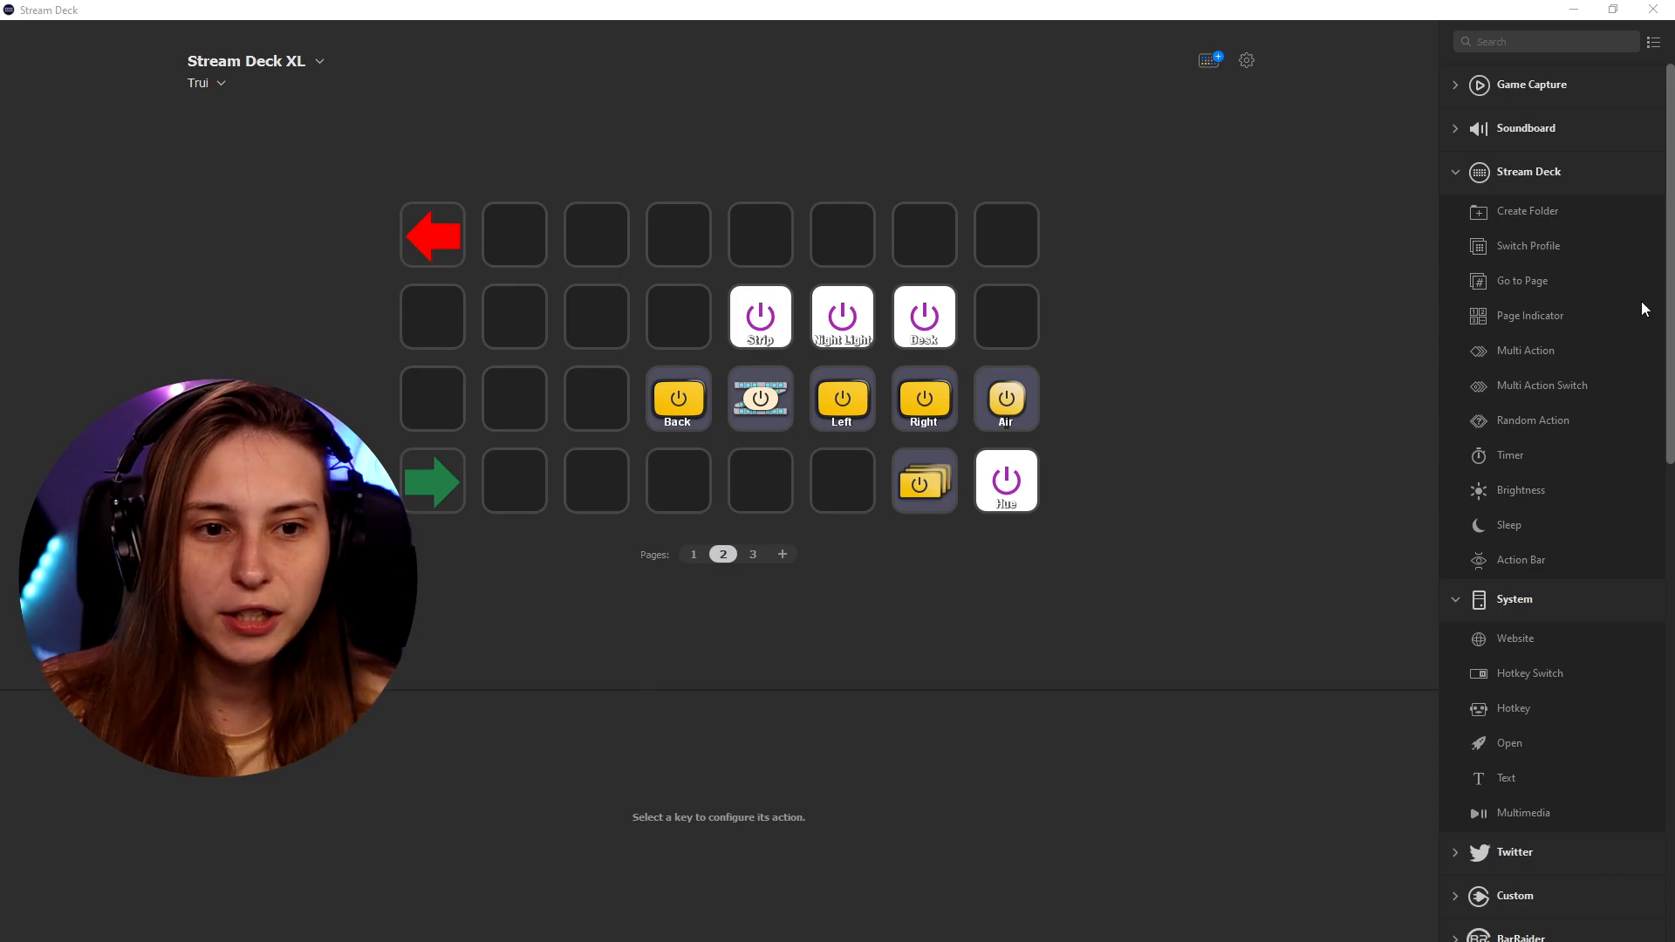
scroll(down, 3)
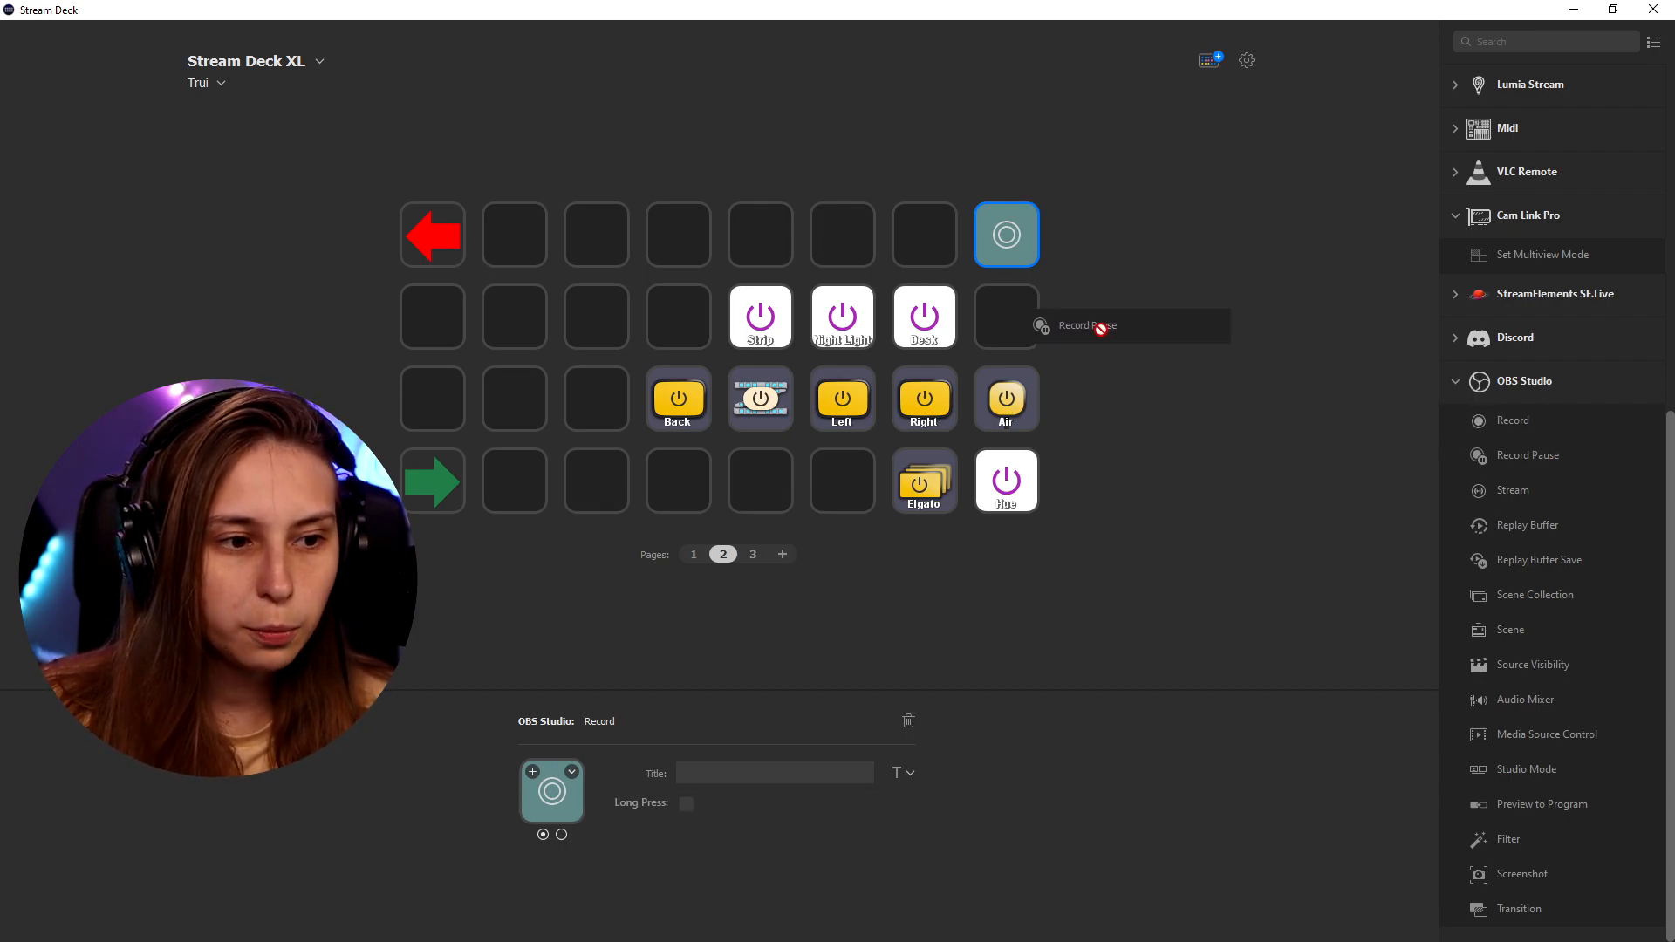
right_click(1005, 315)
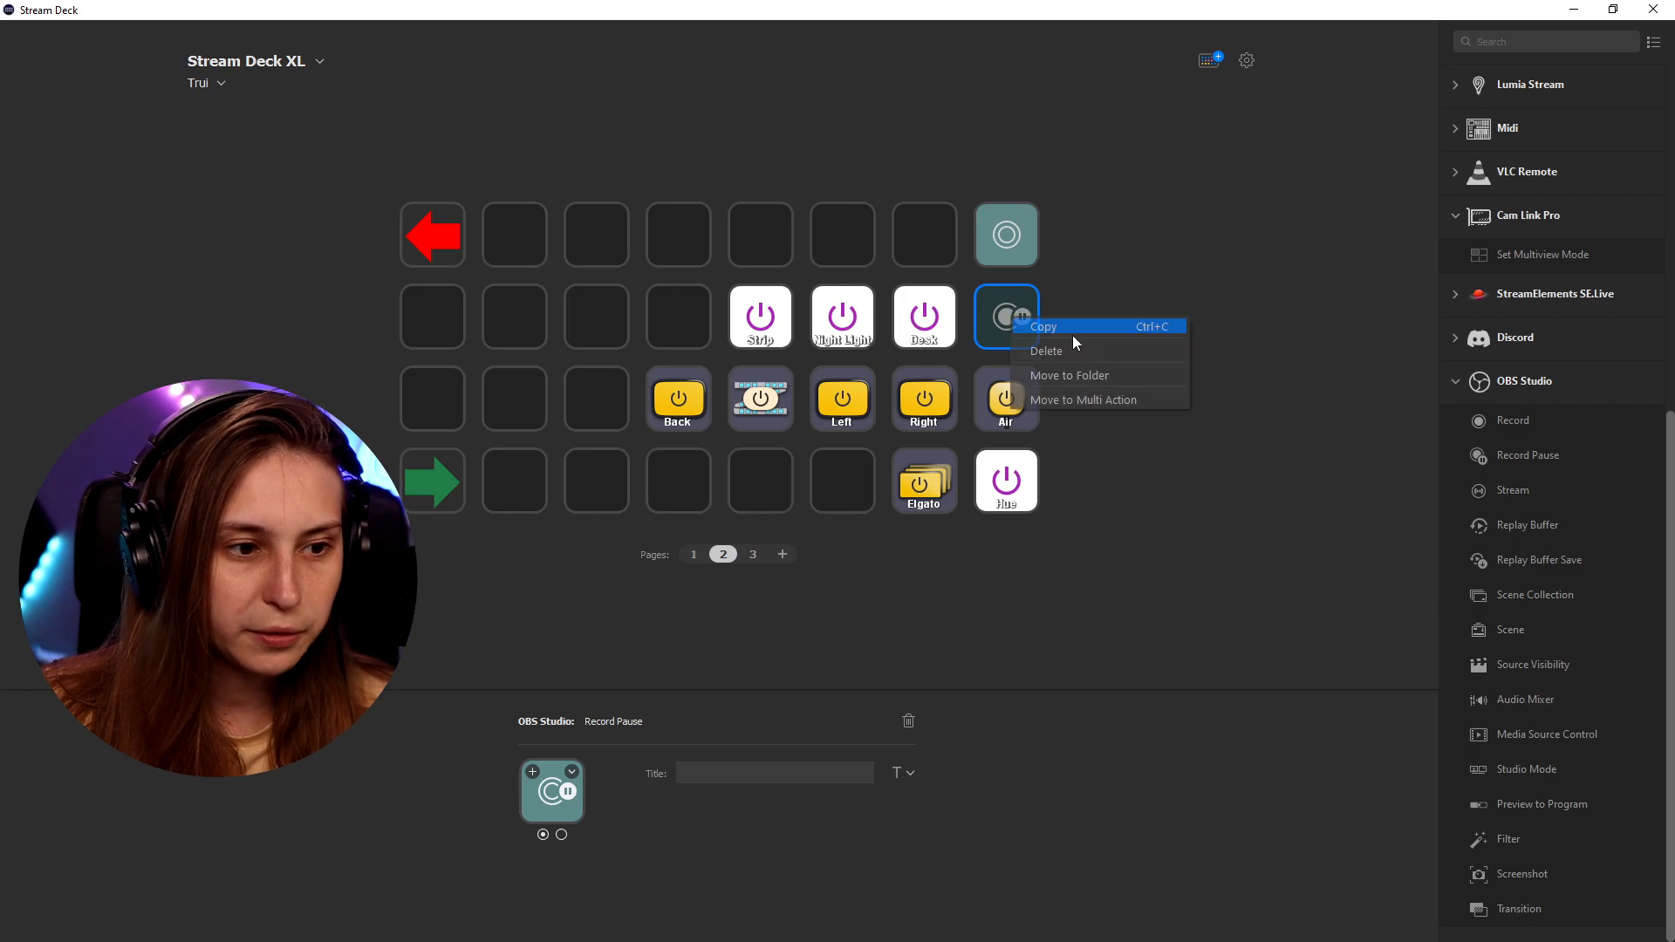
click(1046, 350)
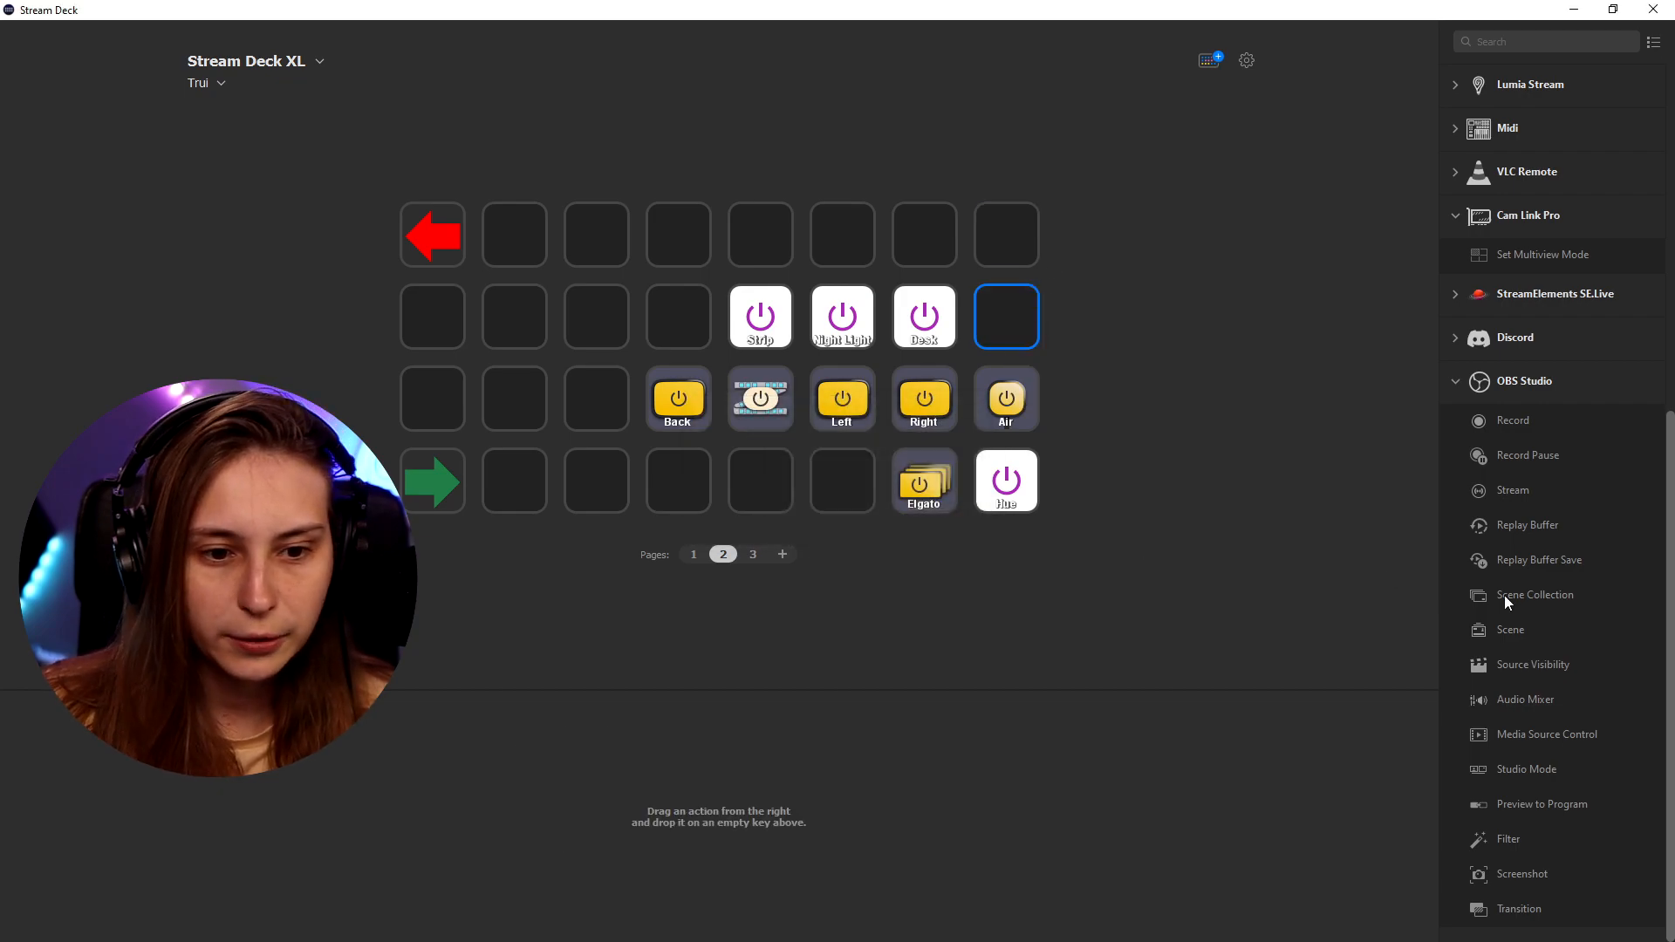
mouse_move(1514, 490)
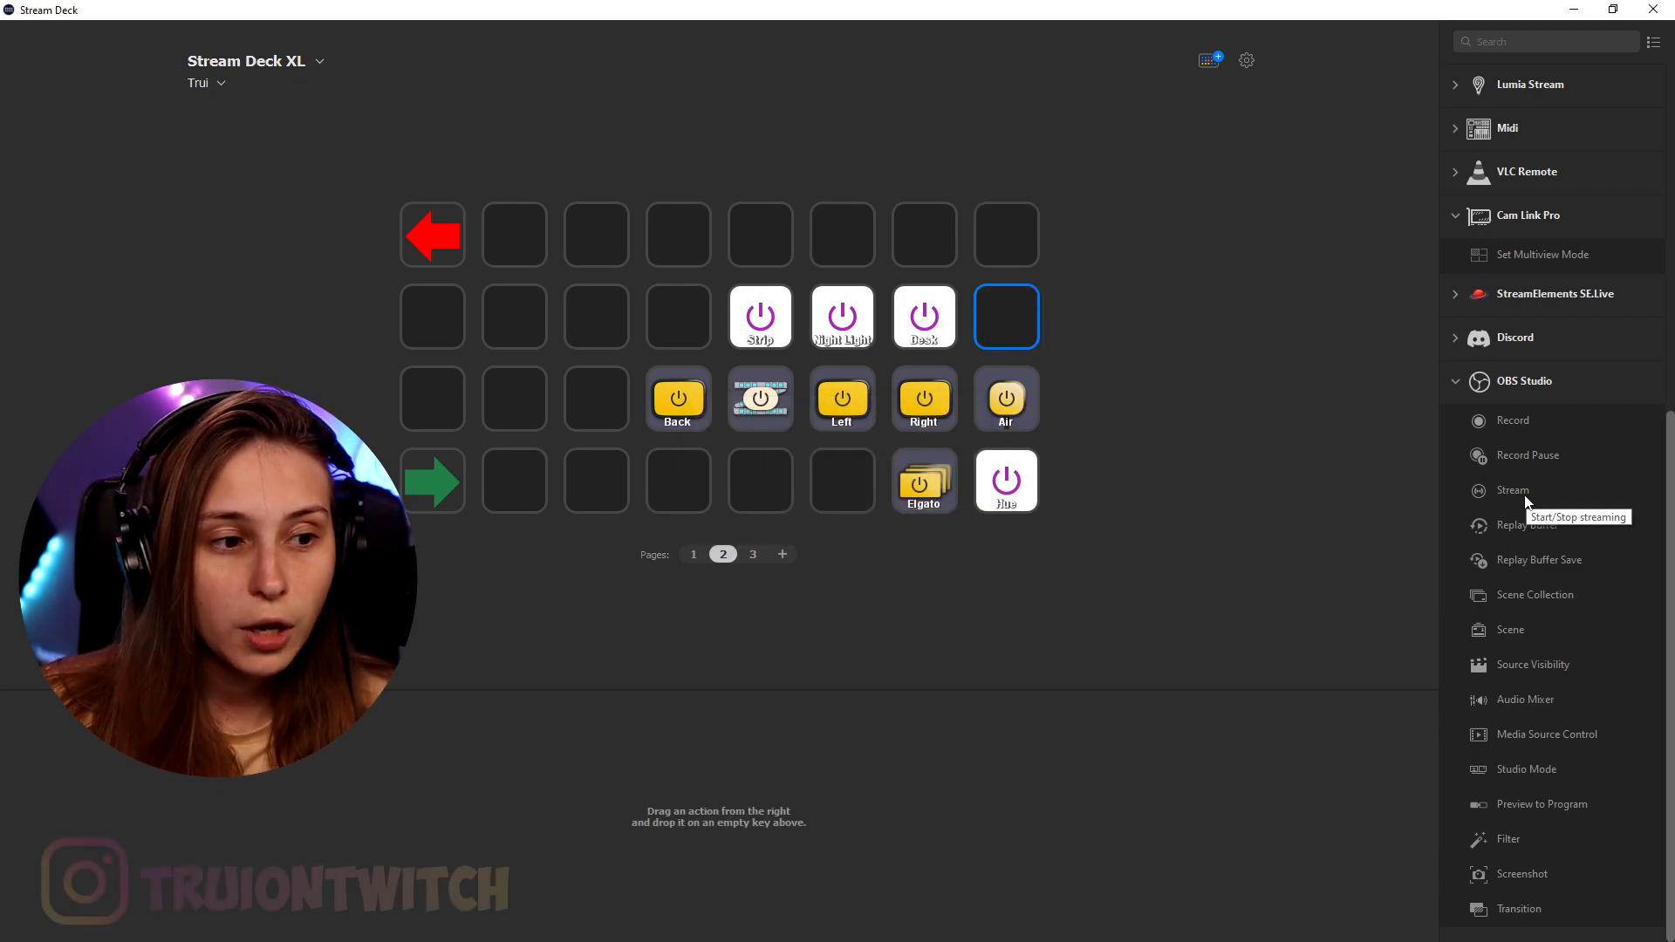
mouse_move(996, 286)
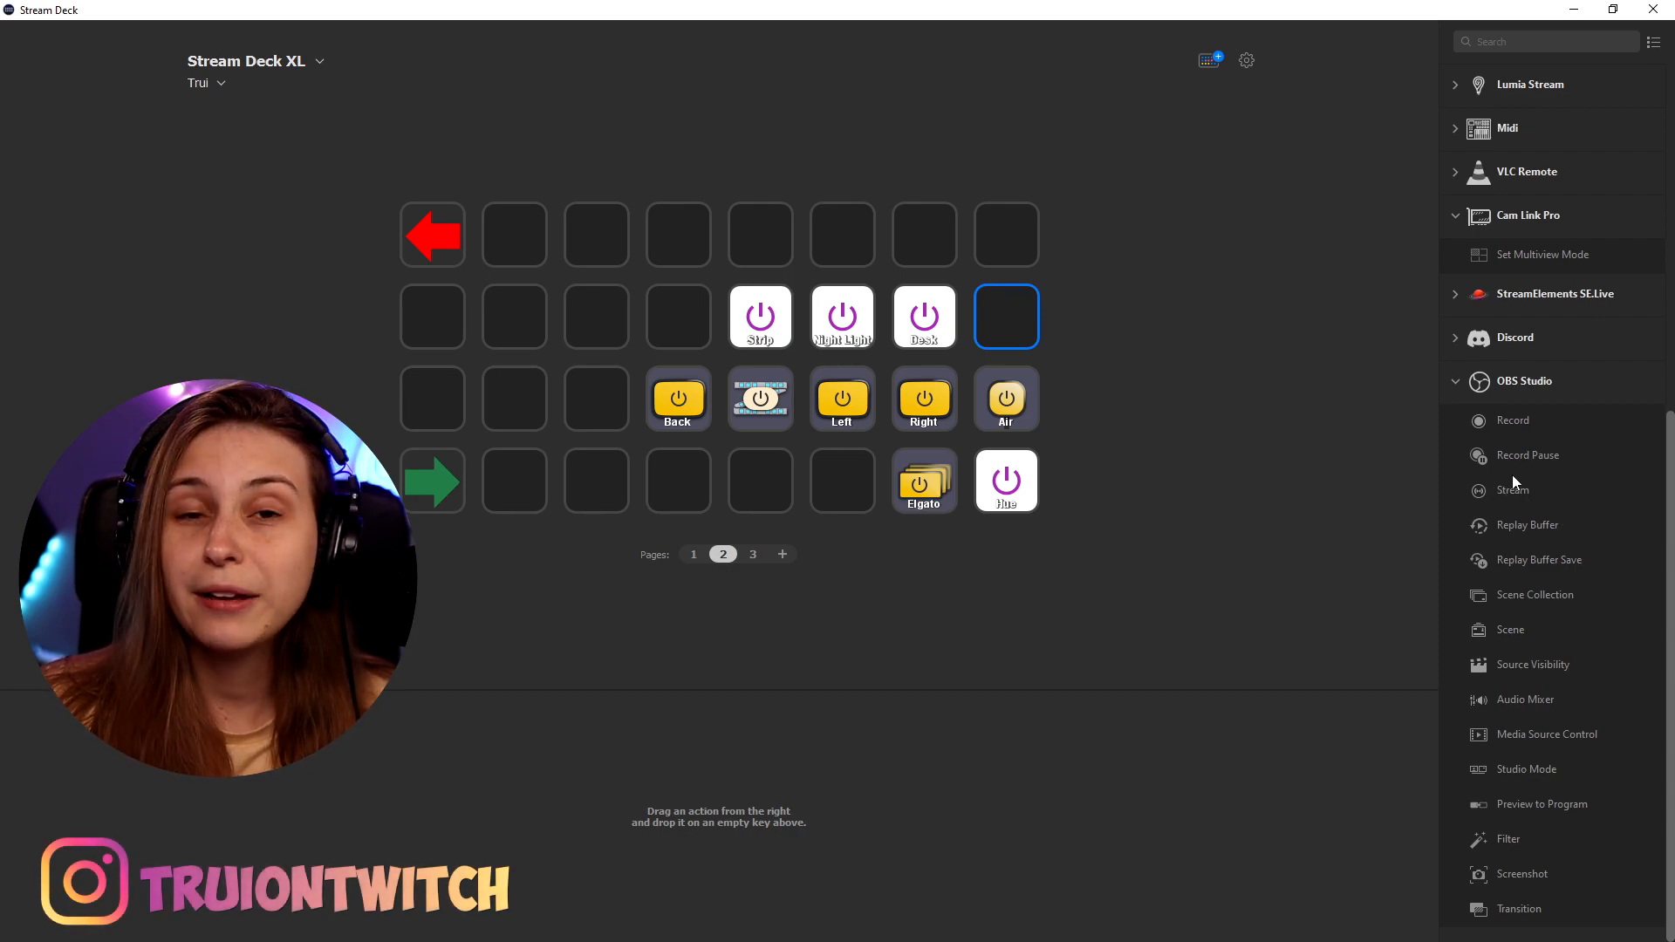
mouse_move(1513, 490)
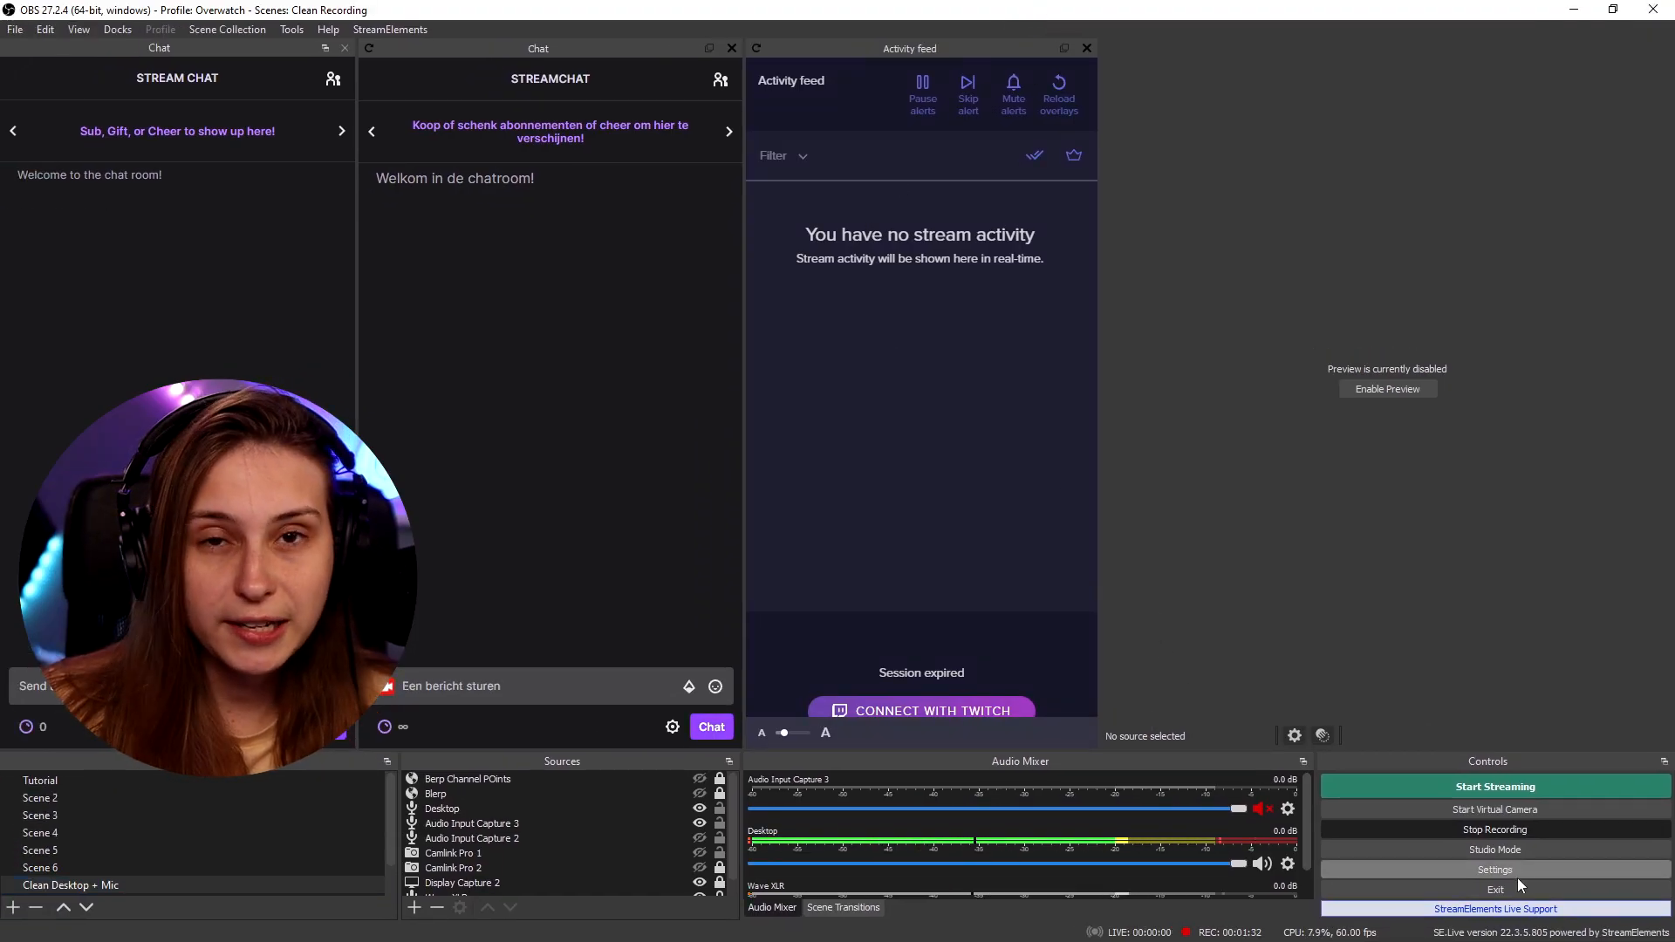
- In OBS output settings, enable the replay buffer with a 60-second maximum replay time
click(1495, 869)
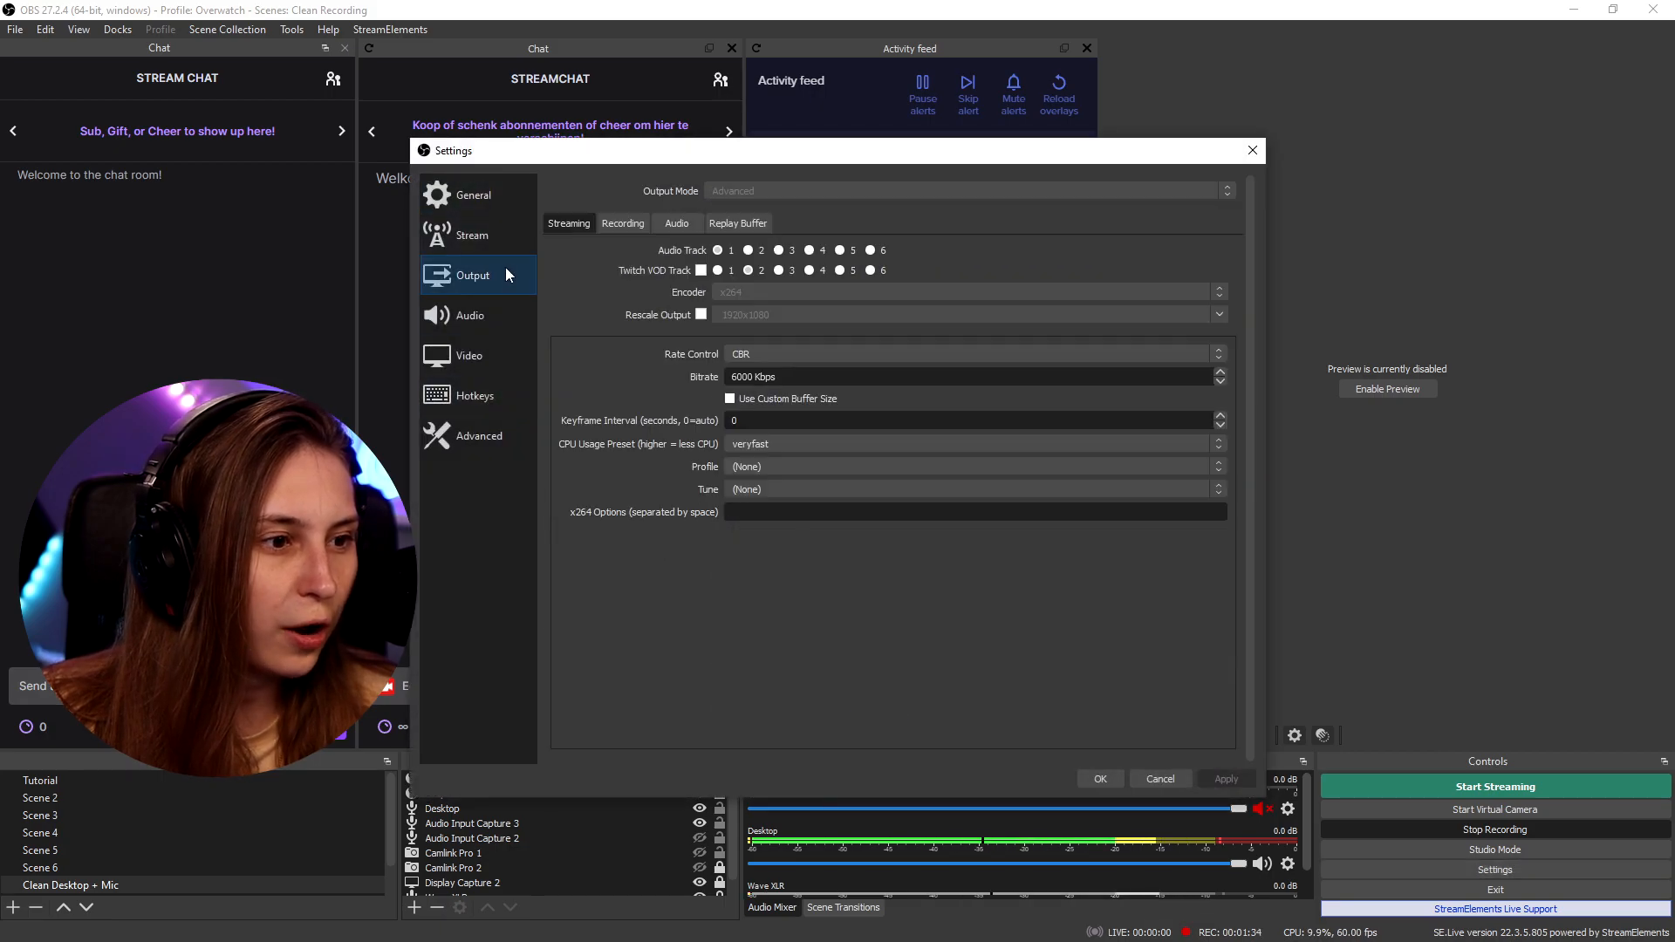
click(737, 222)
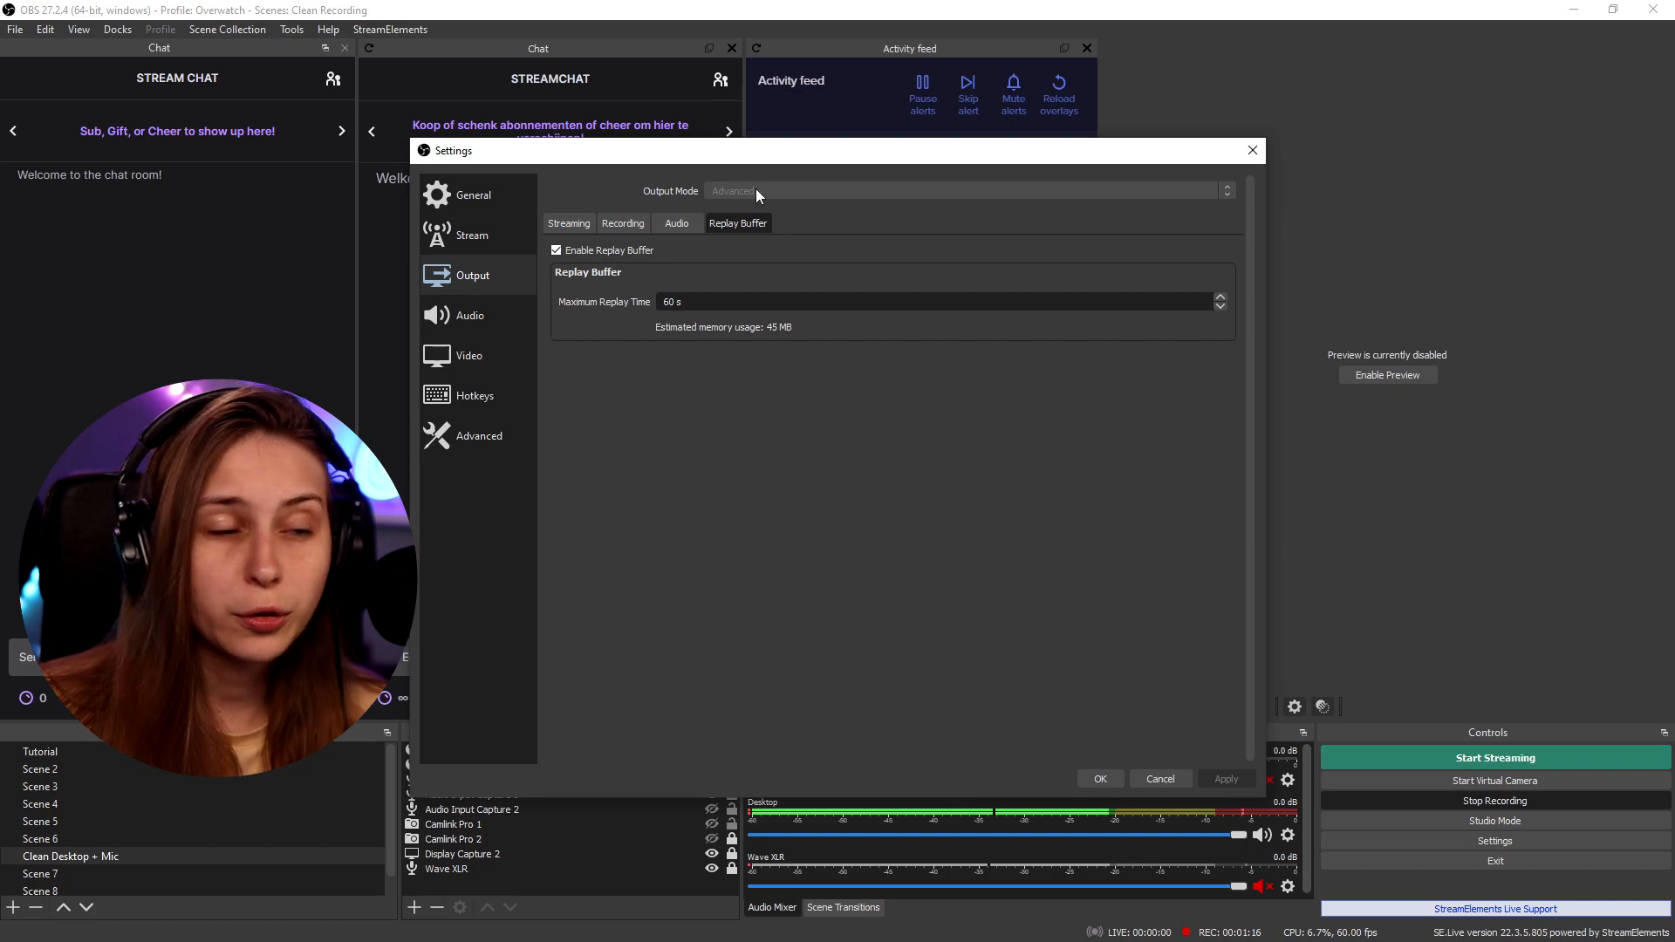
click(568, 223)
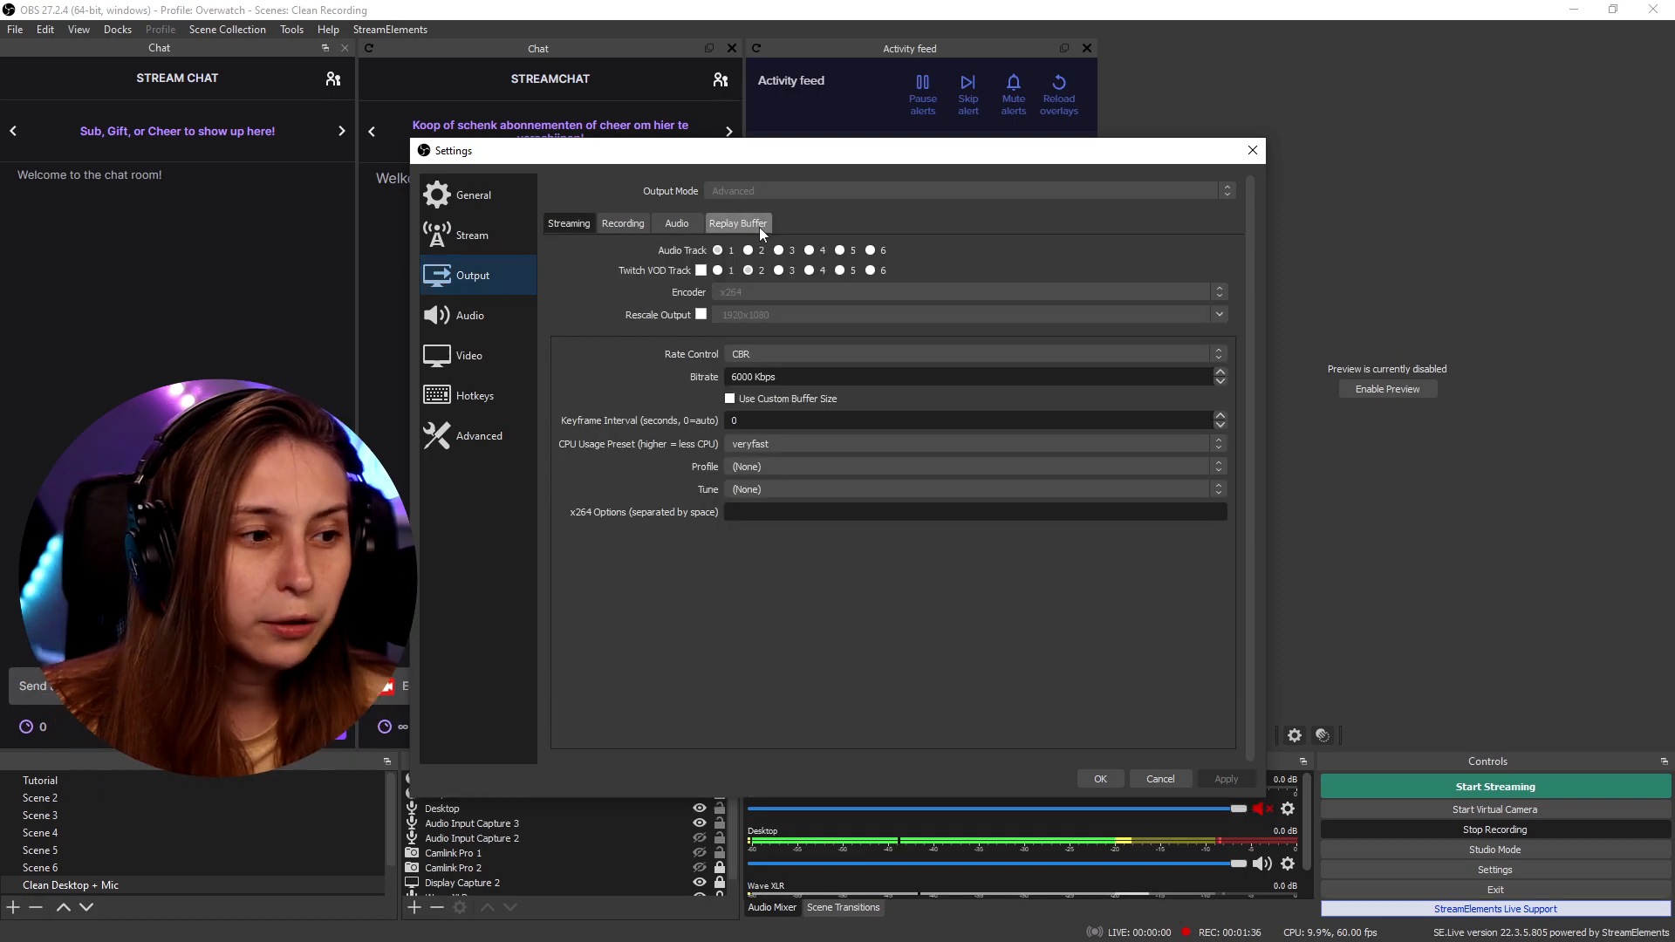
click(556, 251)
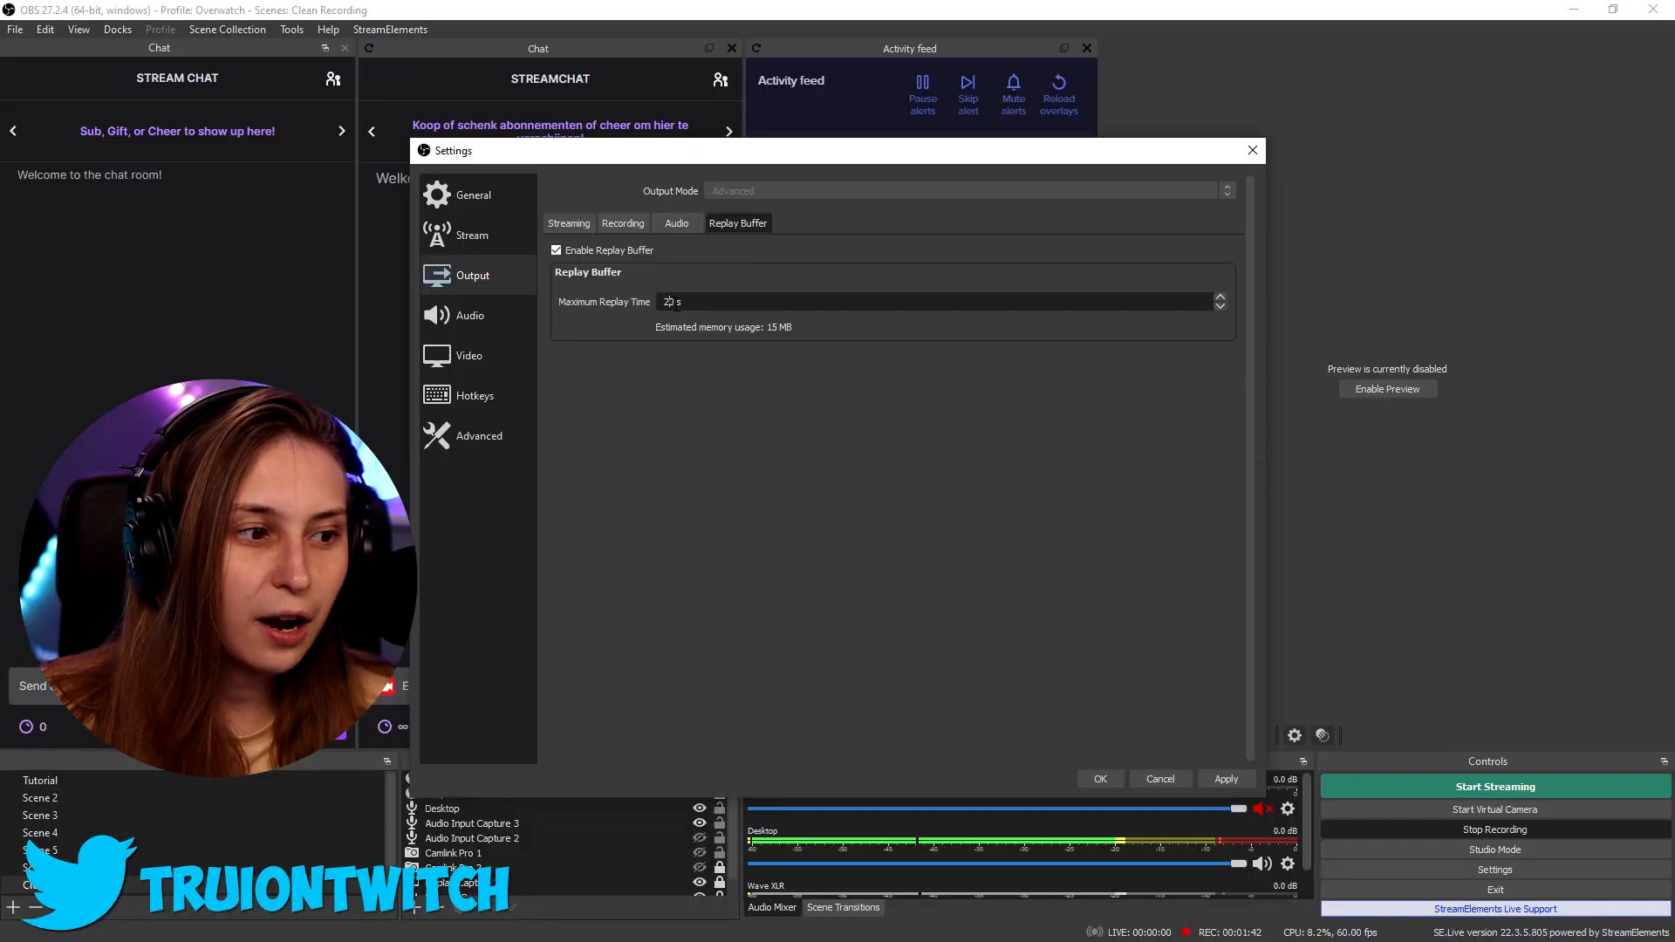
triple_click(673, 301)
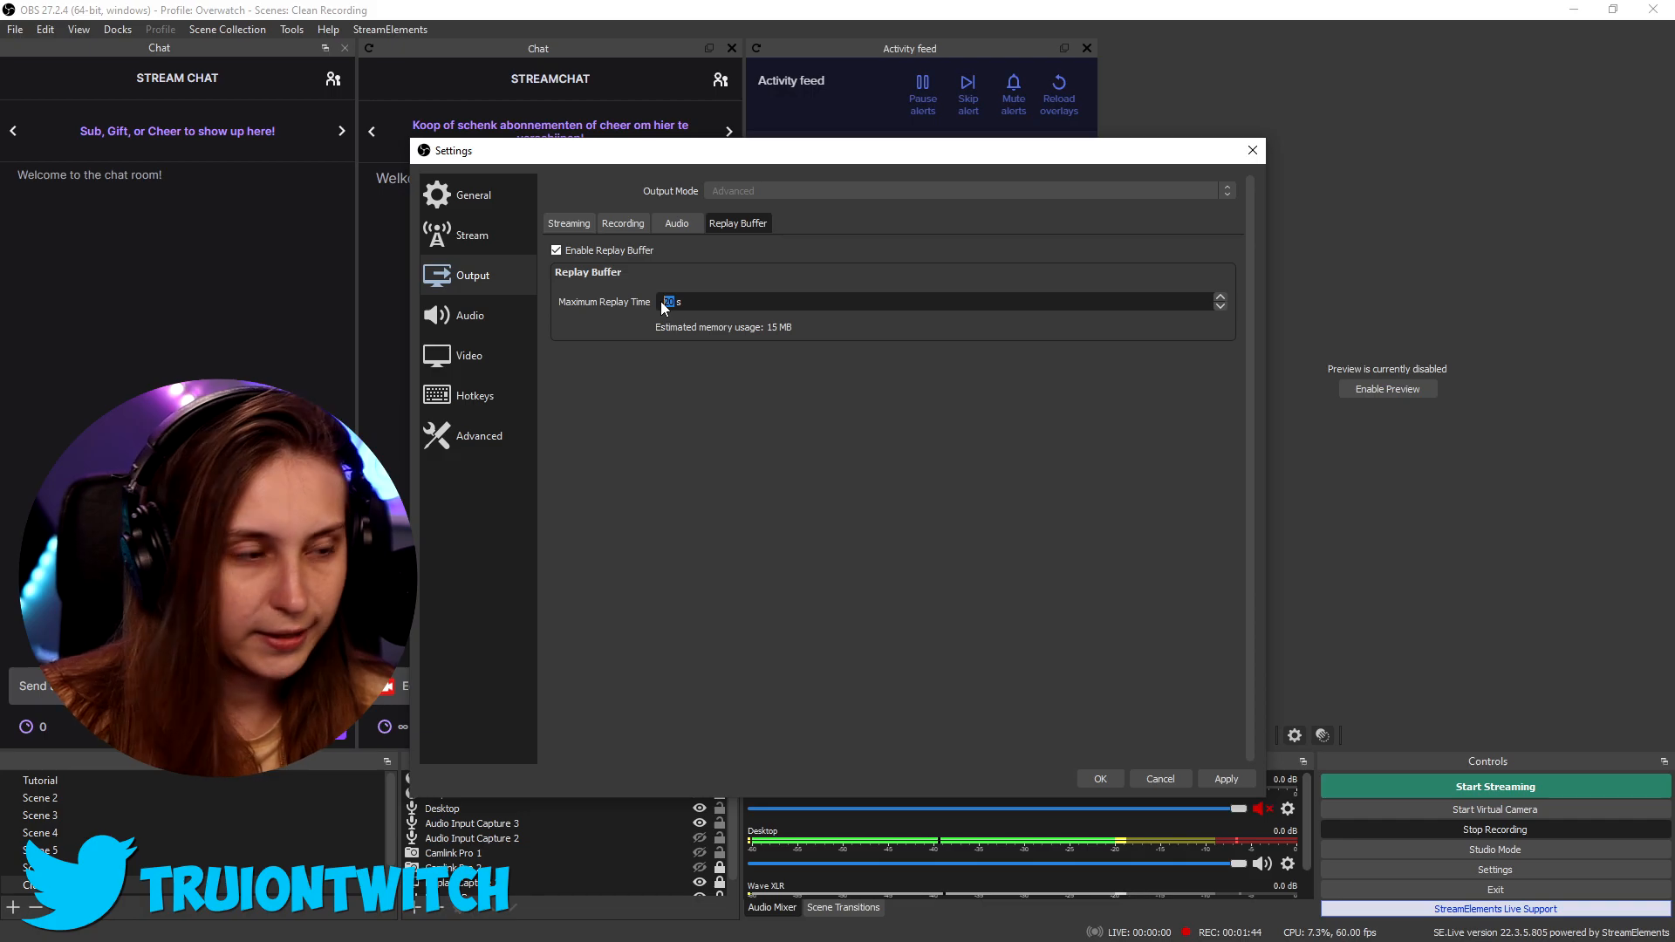
text(60)
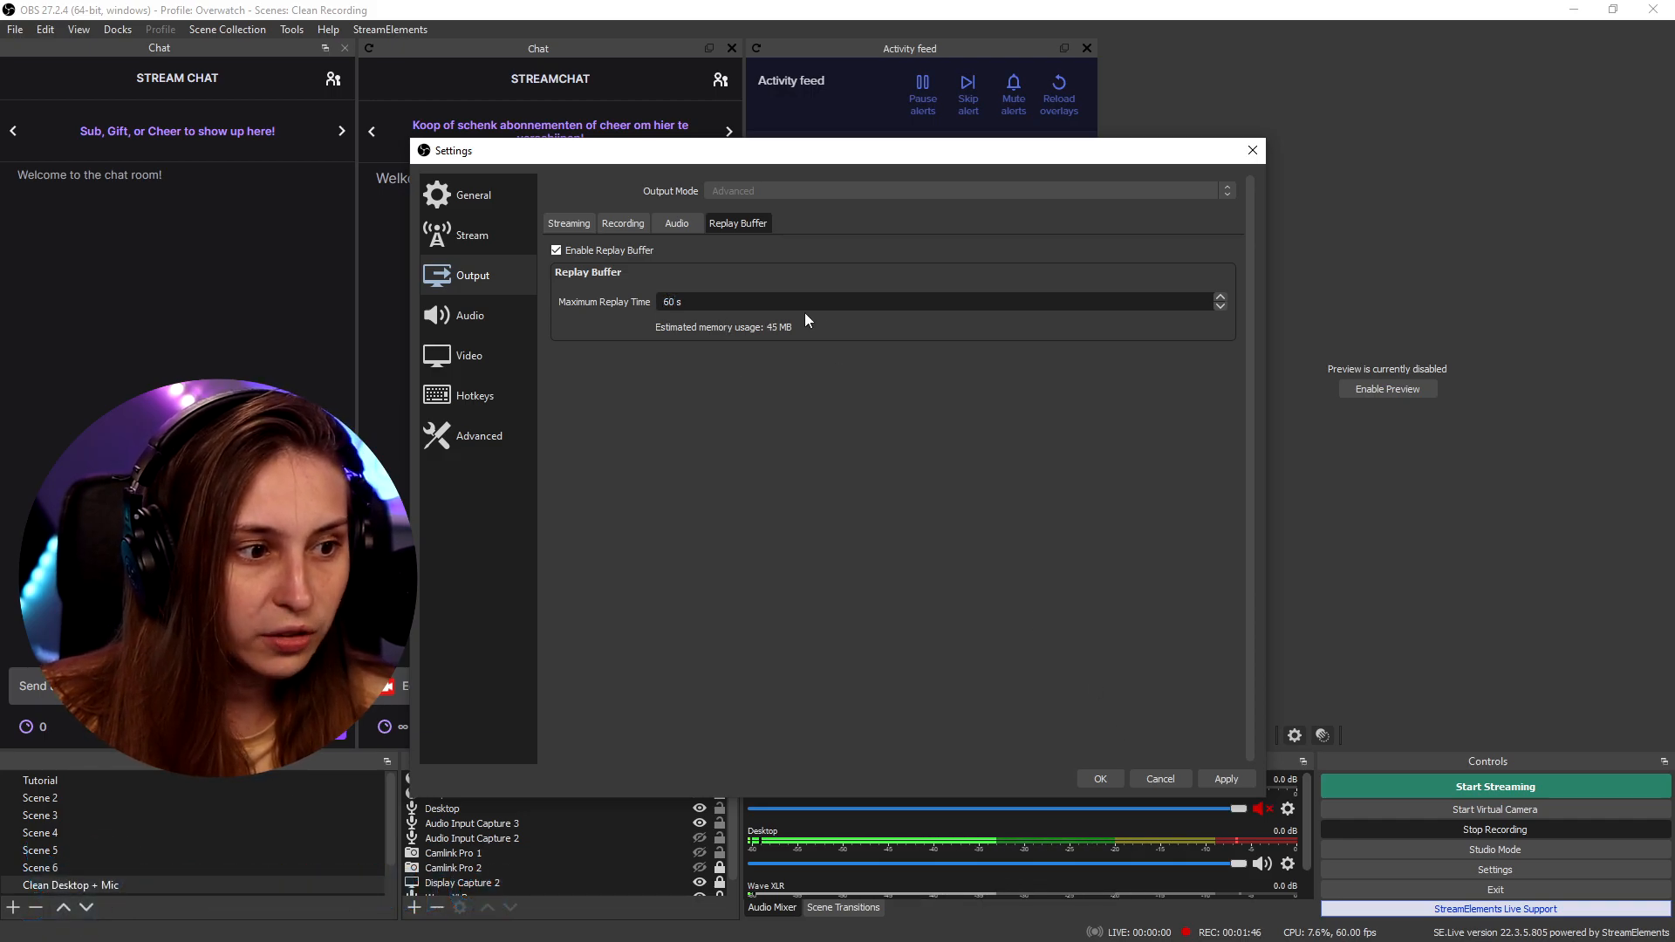
mouse_move(881, 446)
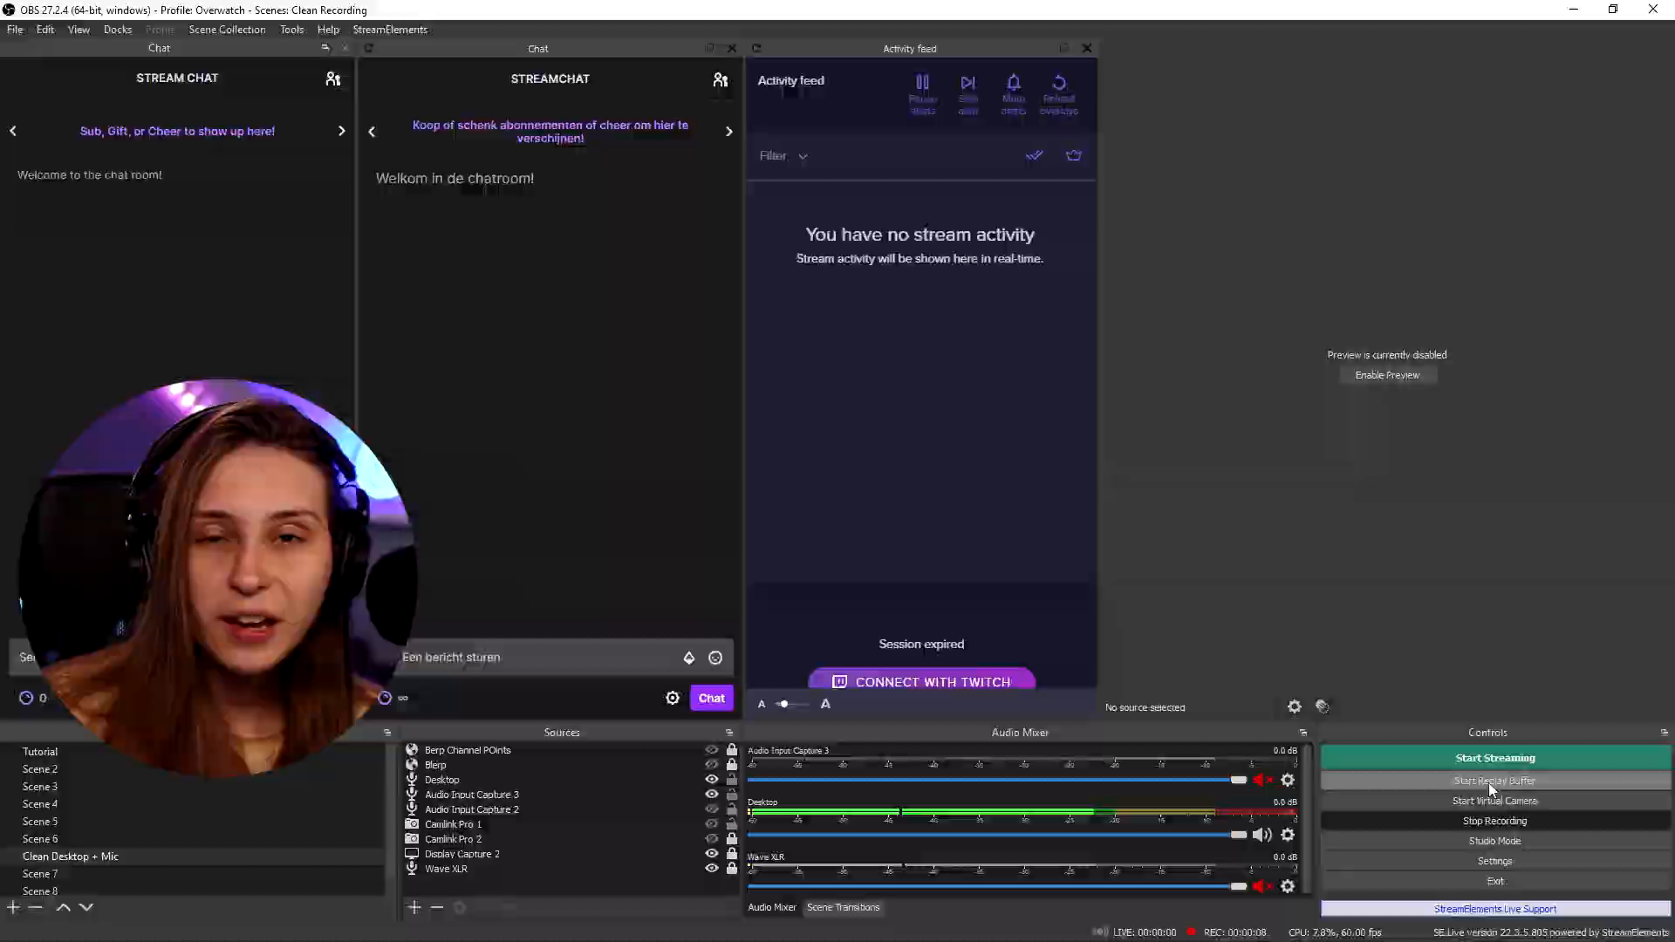
- Start the replay buffer from the OBS Controls dock
click(1494, 780)
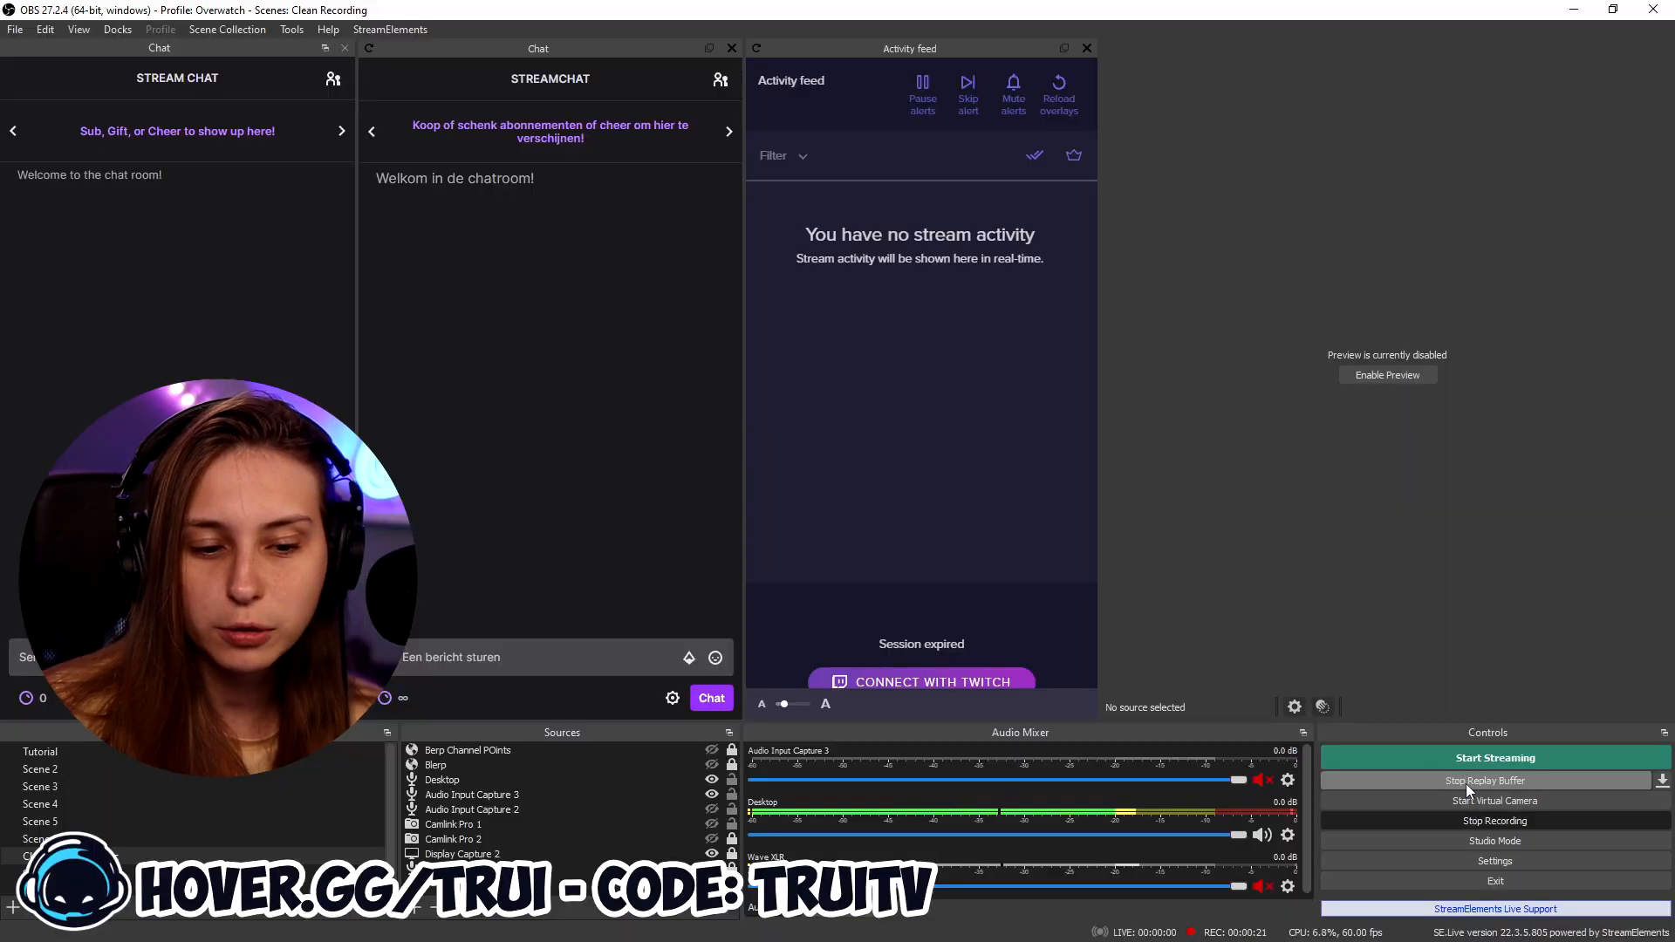
mouse_move(1481, 616)
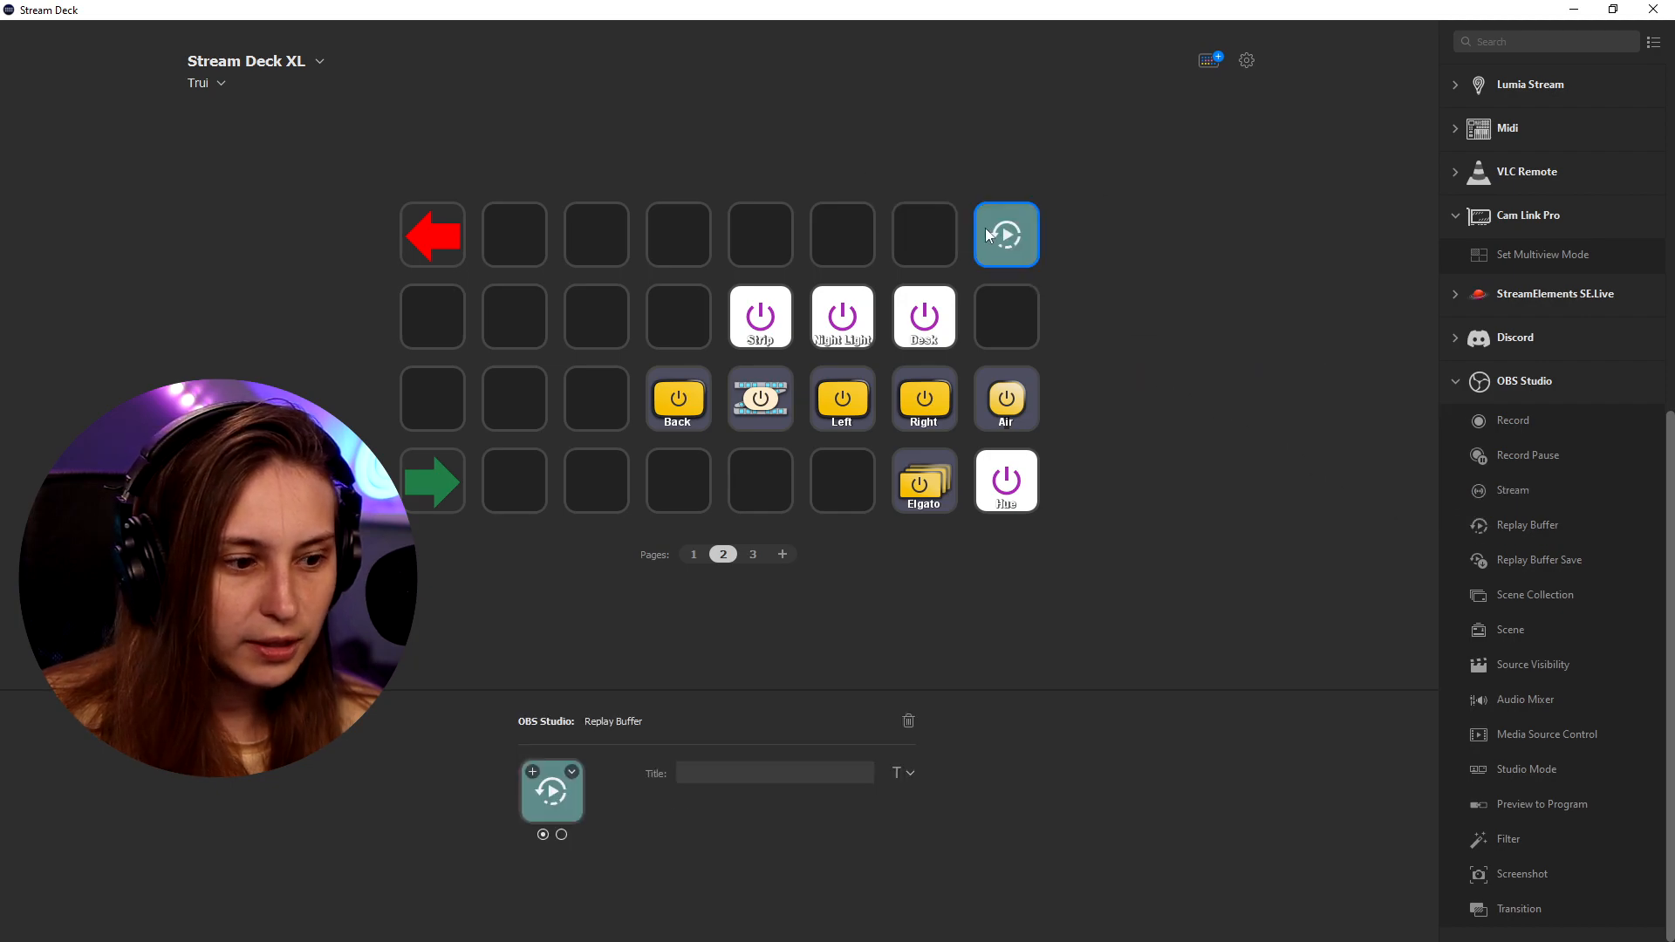
click(909, 722)
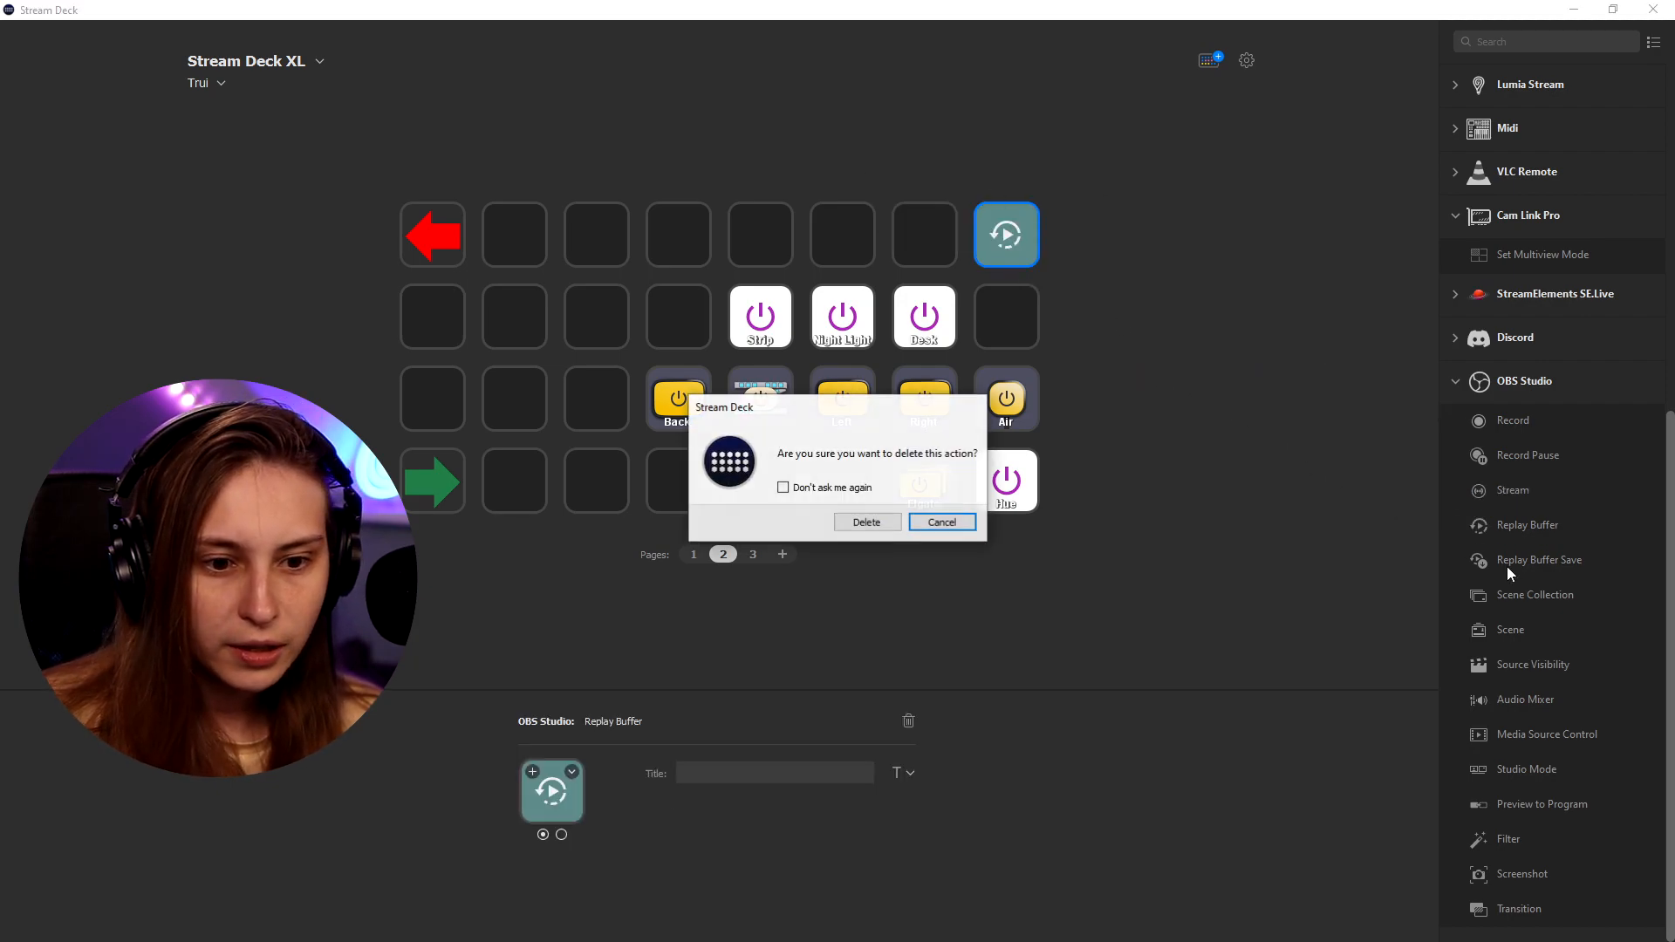
click(941, 522)
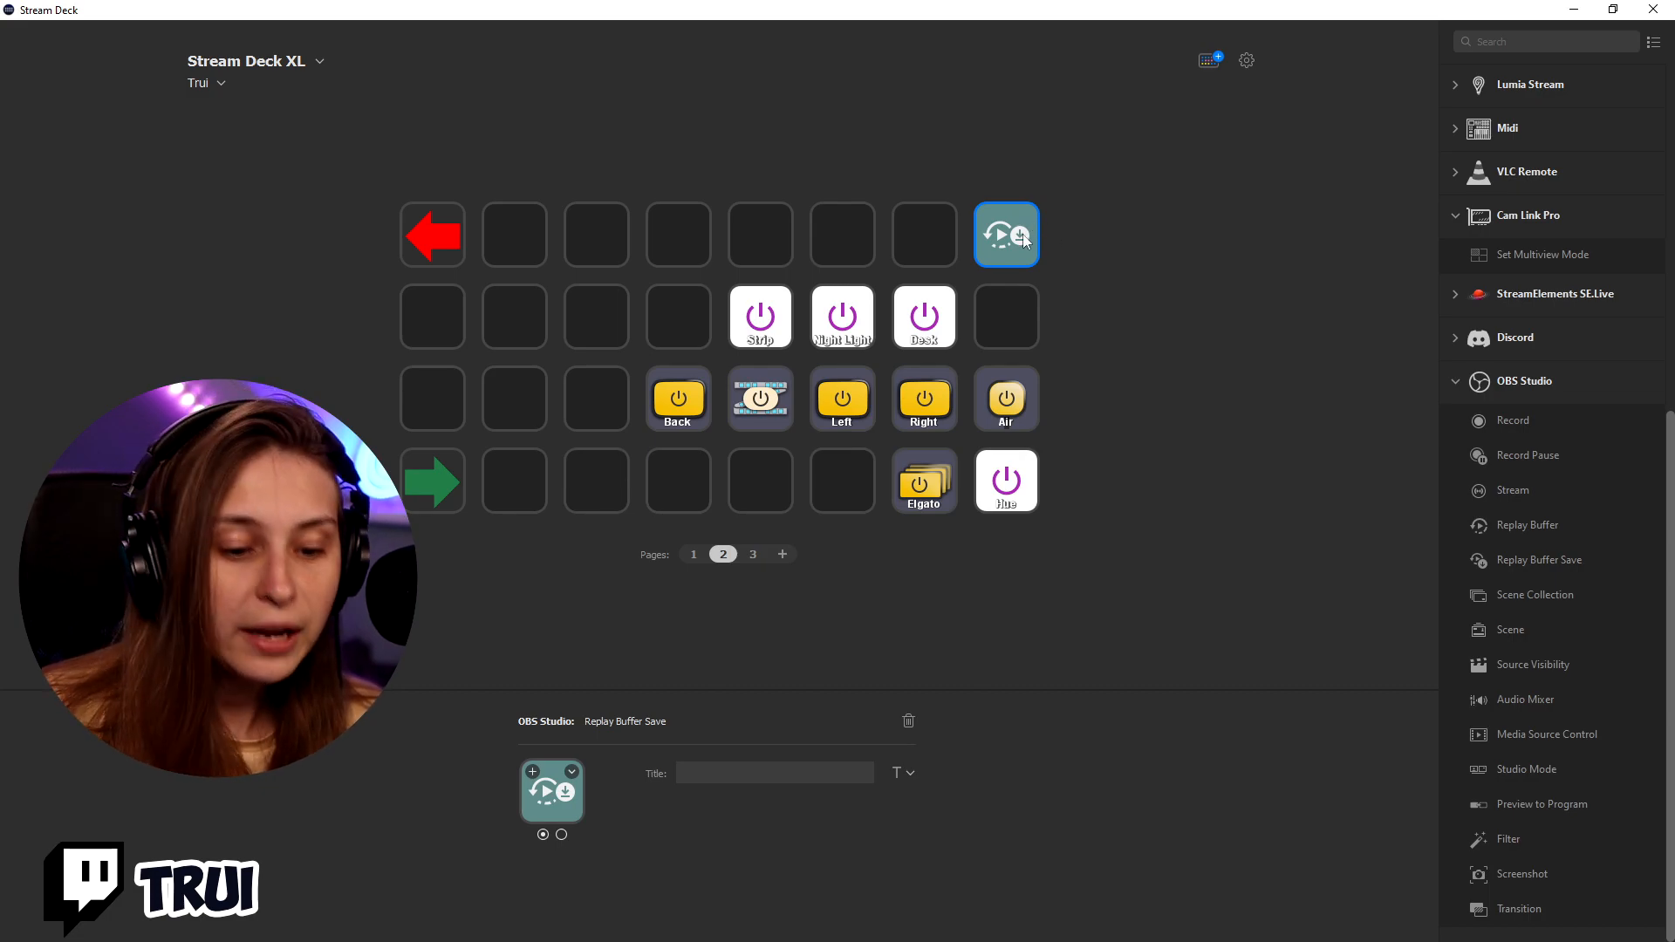
right_click(1006, 234)
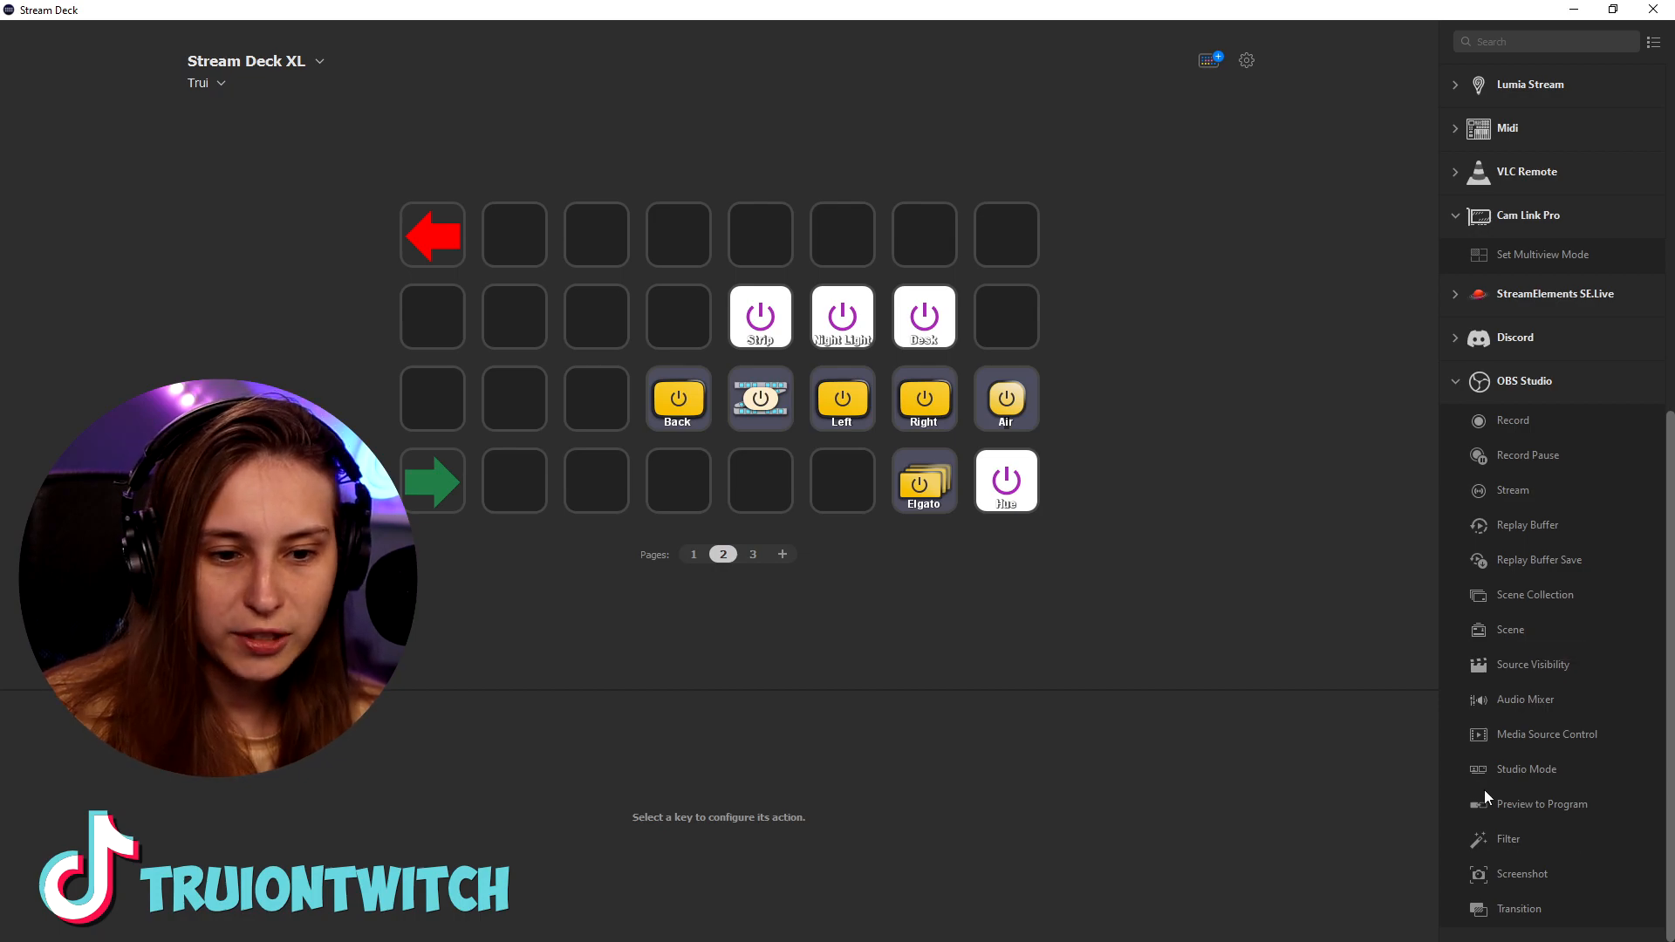
mouse_move(1534, 665)
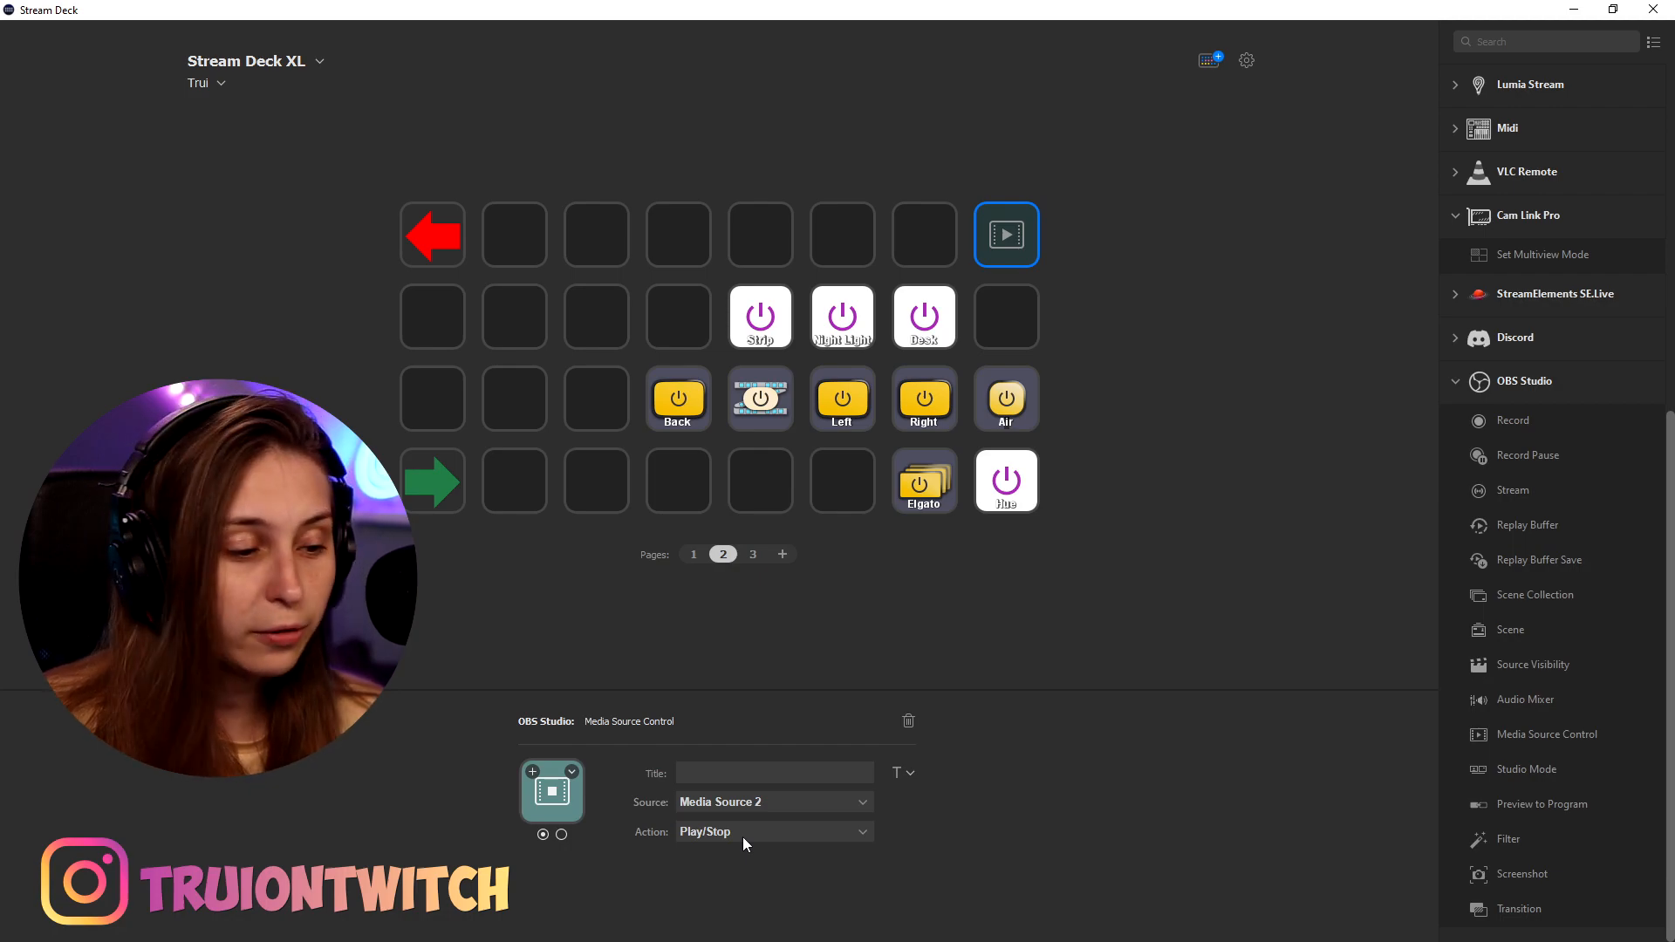
- Open the Action dropdown of the Media Source 2 control key to view playback options
click(774, 831)
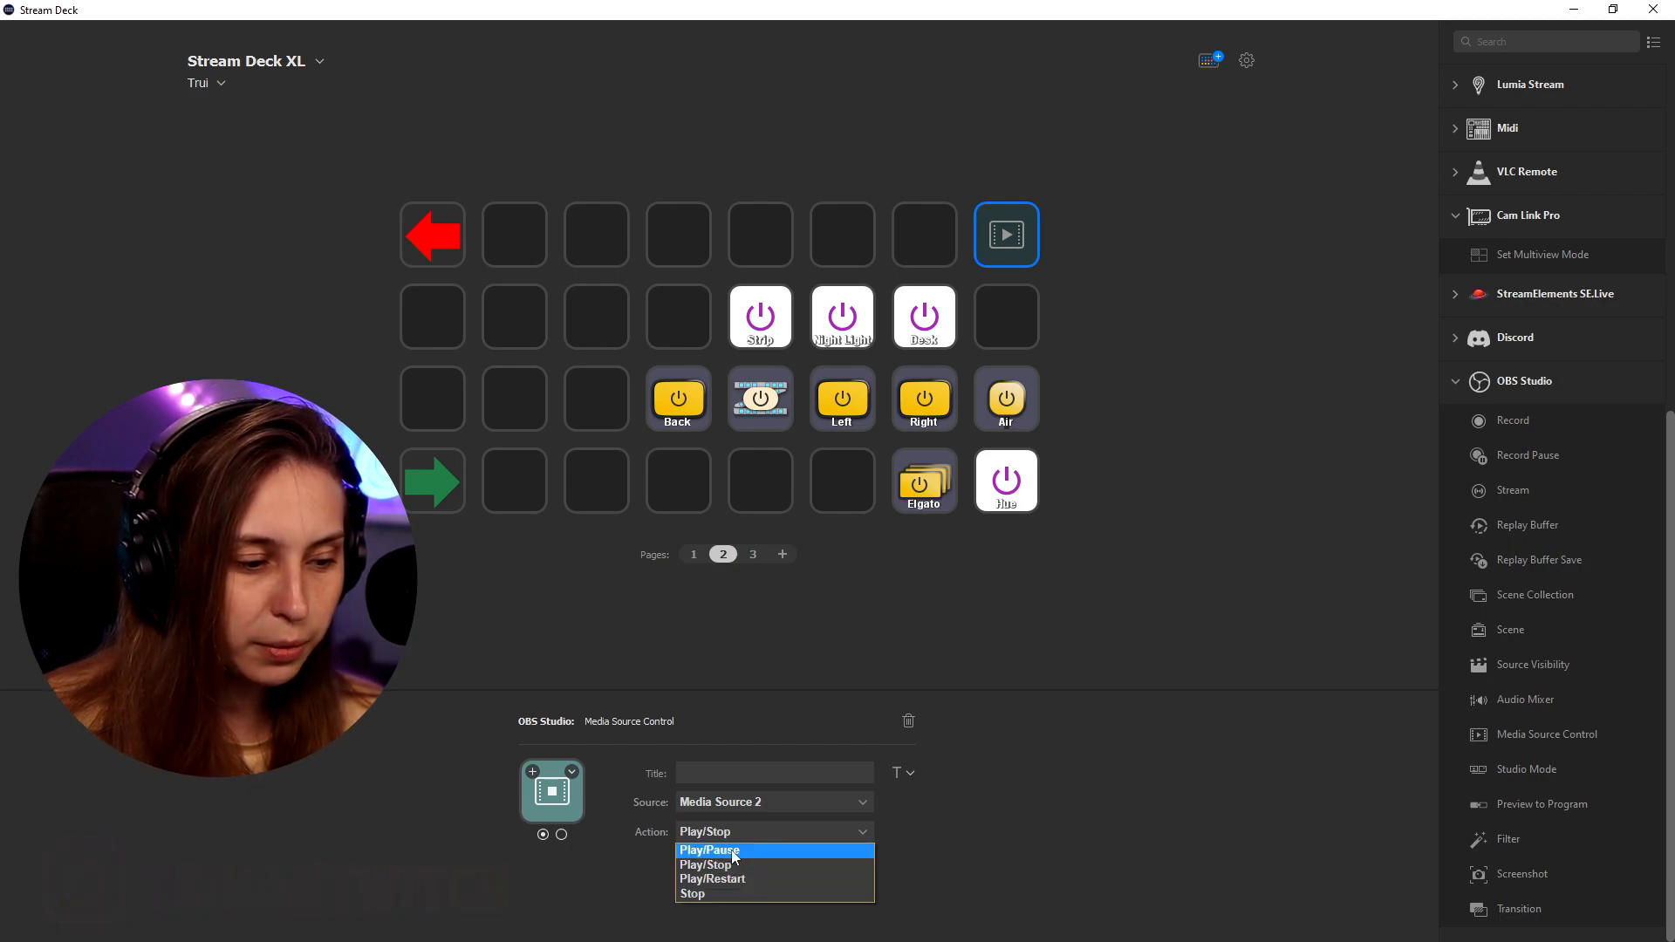
mouse_move(746, 899)
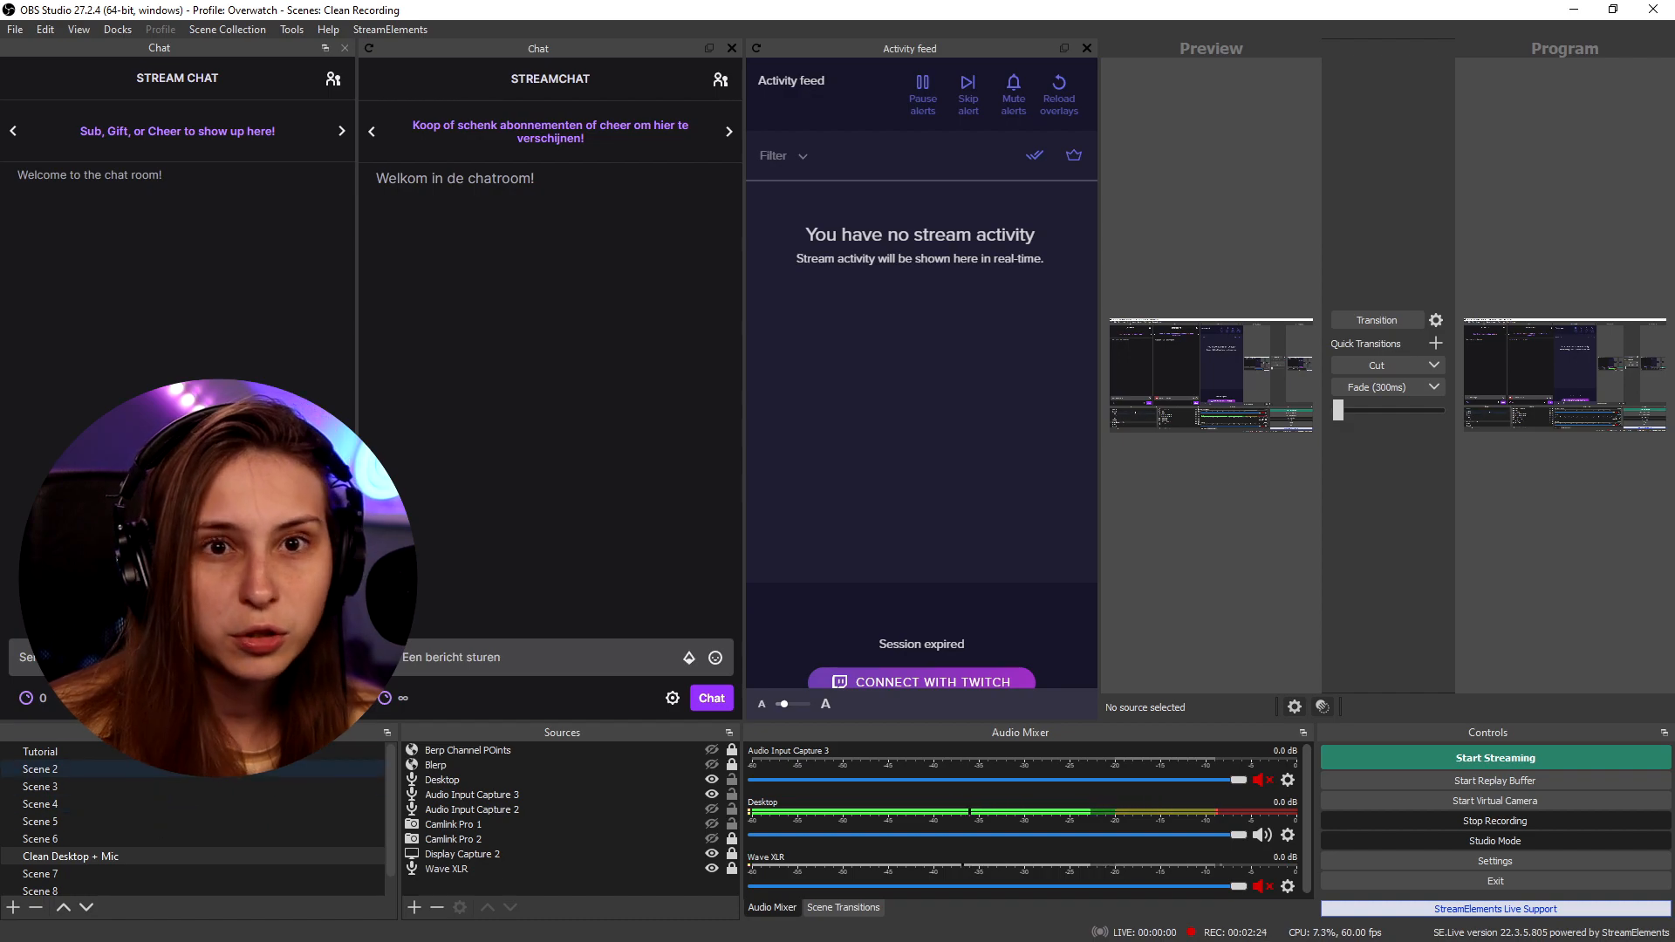
mouse_move(1590, 179)
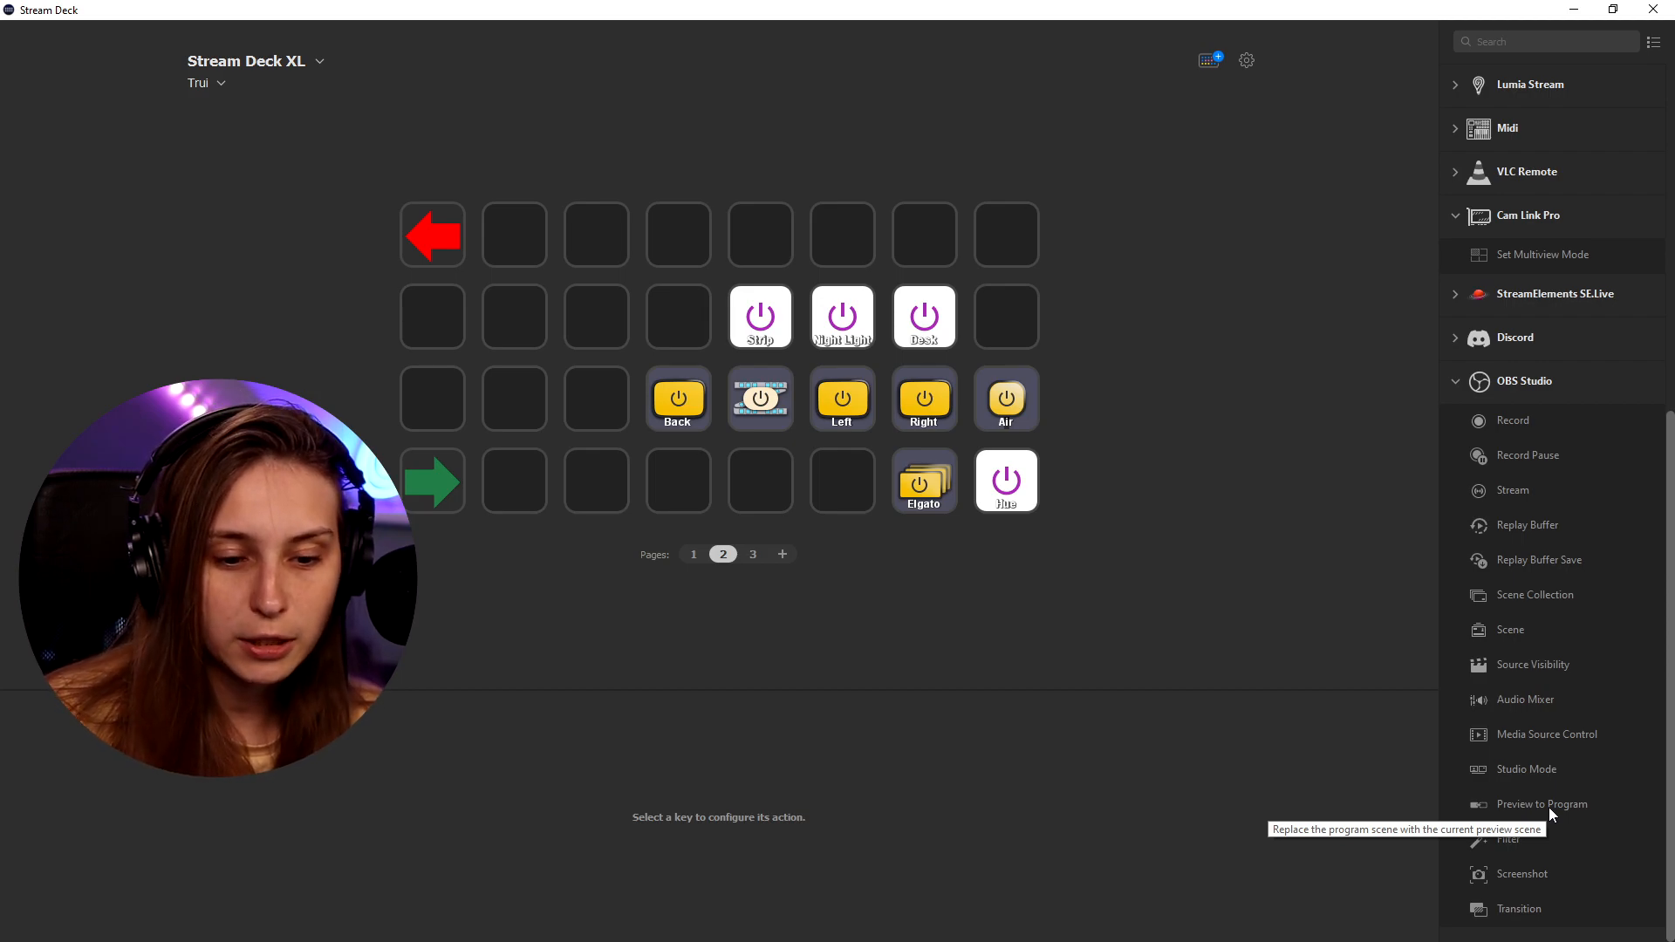
click(1005, 235)
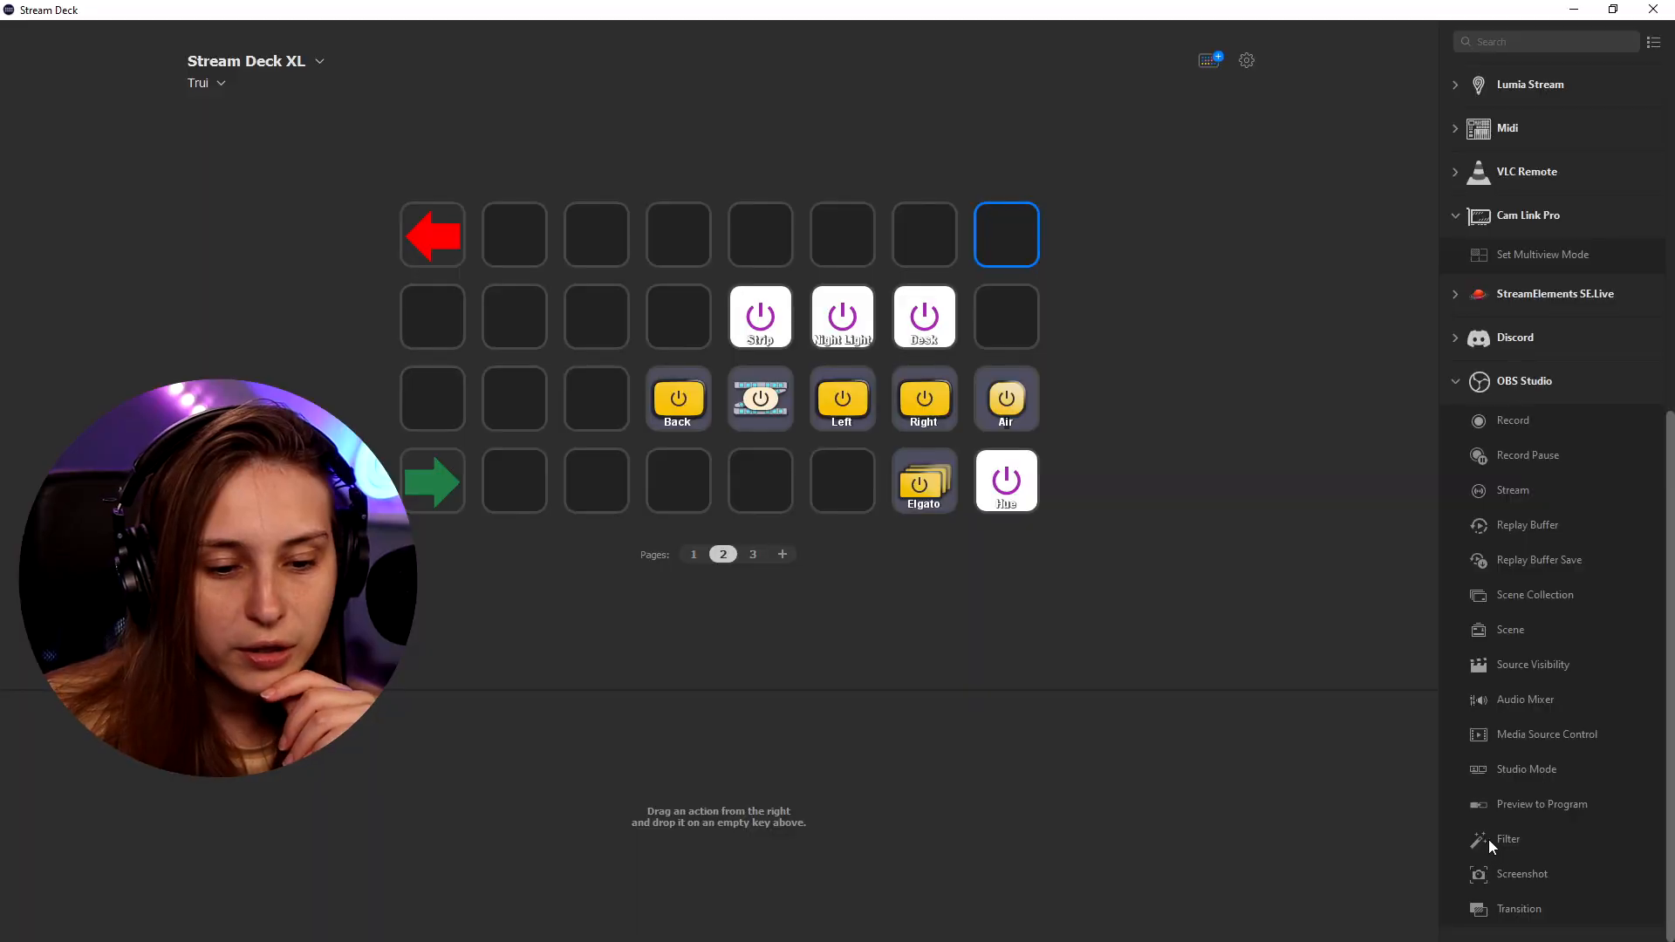